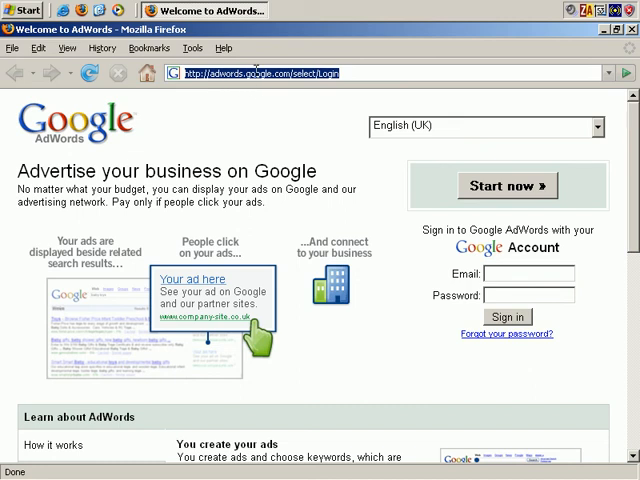
Go to google.com and follow the advertising programs link to the US-English AdWords page.
text(google.)
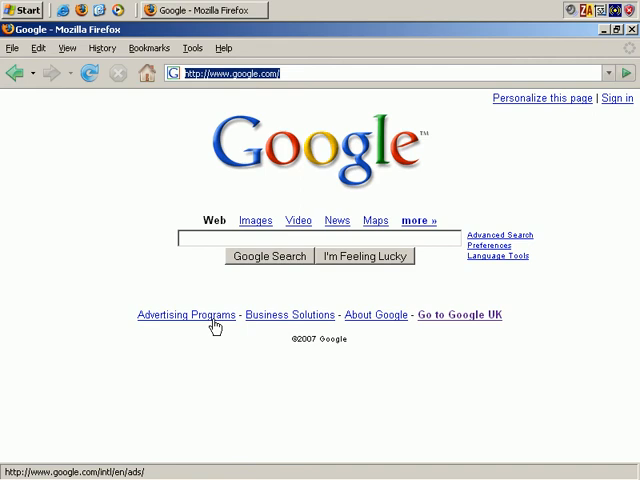
click(188, 315)
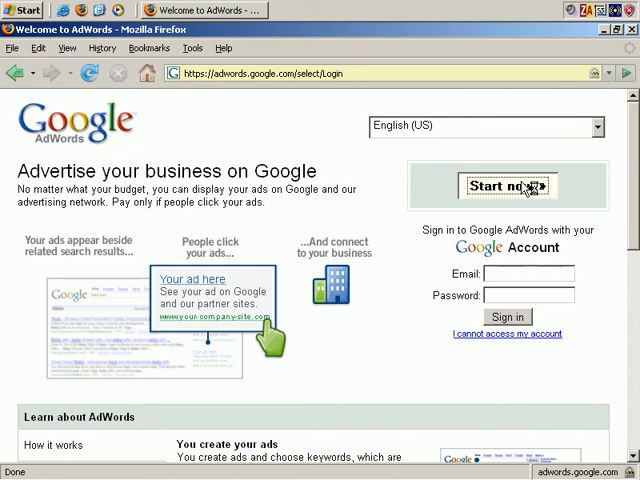
Start a new AdWords sign-up to reach the Starter/Standard edition choice.
click(506, 186)
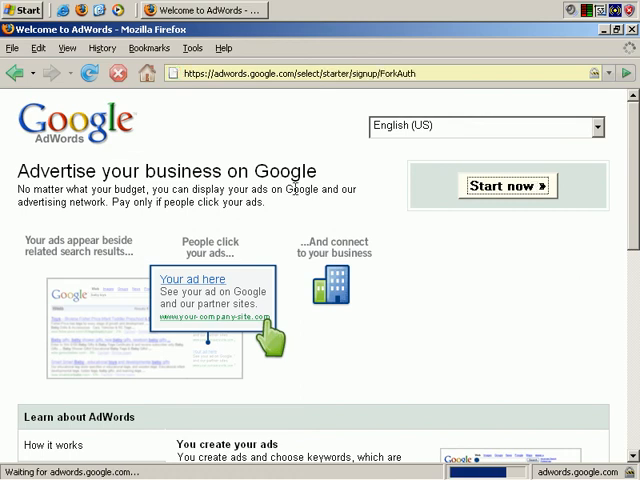
click(507, 186)
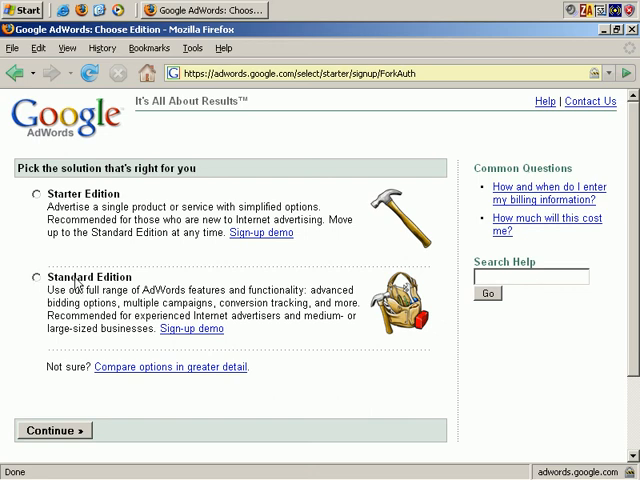
Select the Standard Edition and continue to language and location targeting.
click(30, 278)
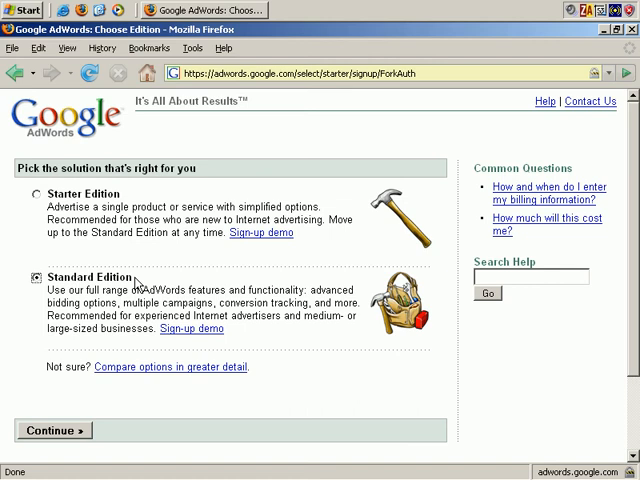
mouse_move(140, 285)
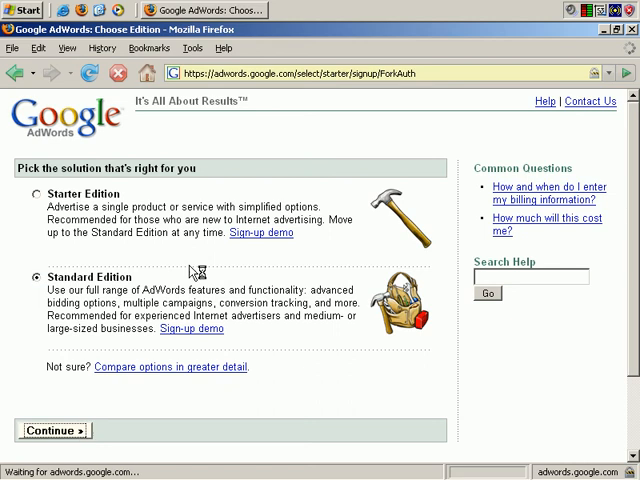
click(53, 430)
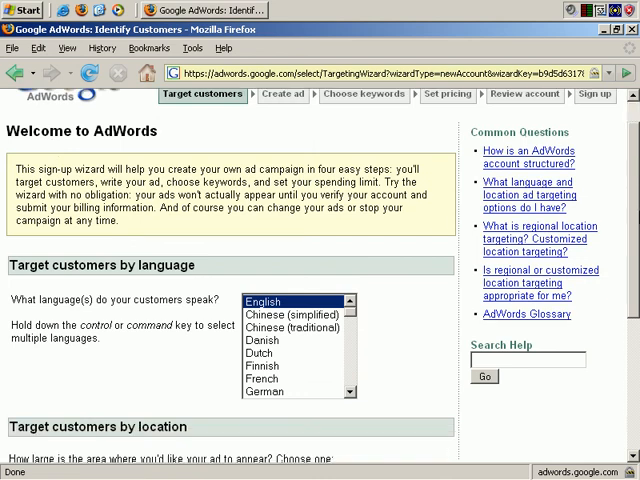
Keep English and 'Countries and territories' targeting and continue to country selection.
scroll(down, 3)
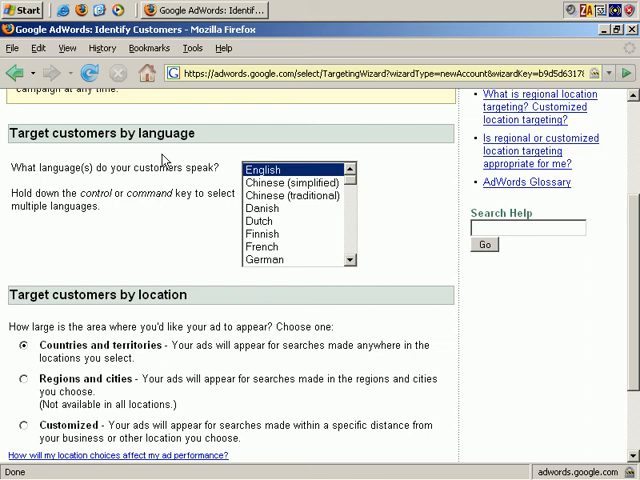
mouse_move(165, 160)
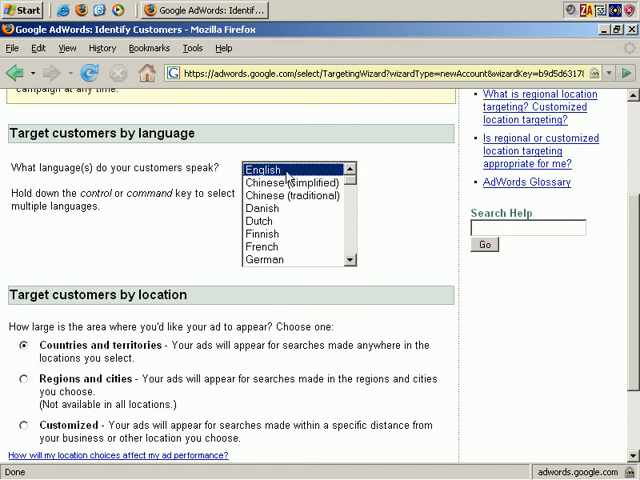
scroll(down, 3)
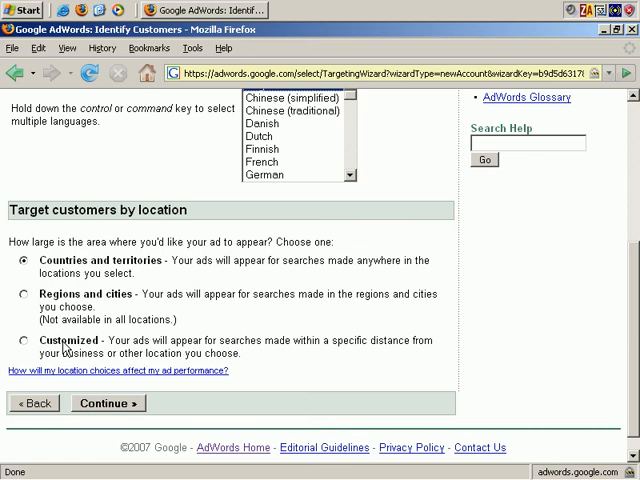
mouse_move(64, 300)
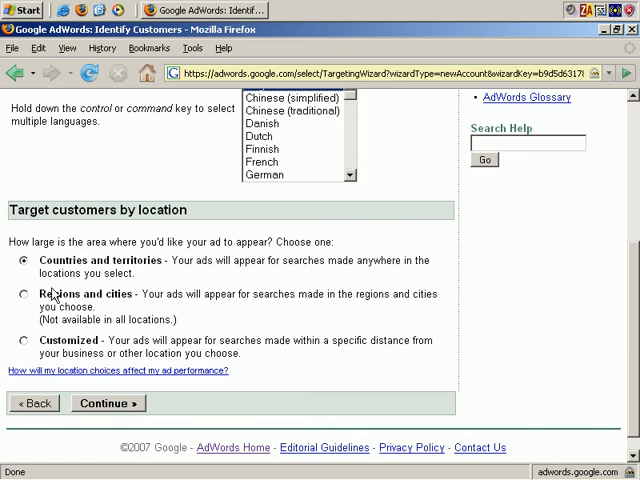
mouse_move(55, 348)
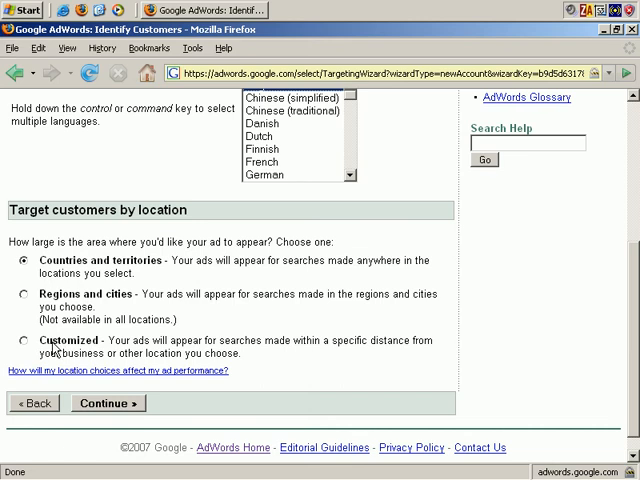
mouse_move(90, 272)
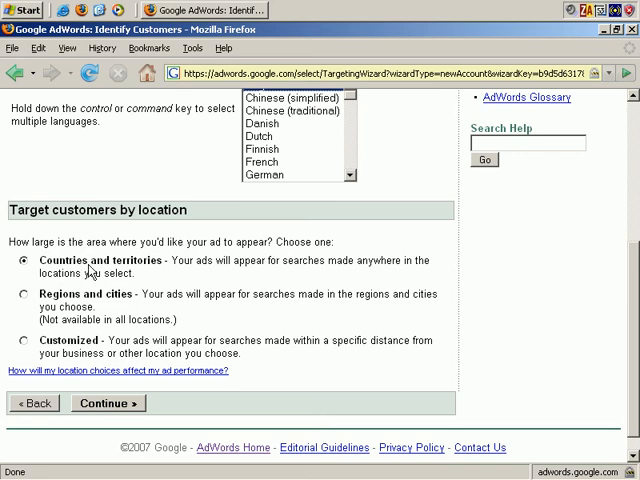
mouse_move(94, 271)
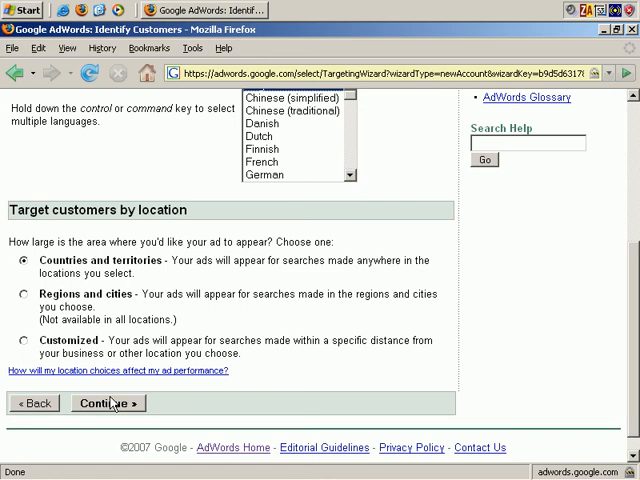
click(107, 402)
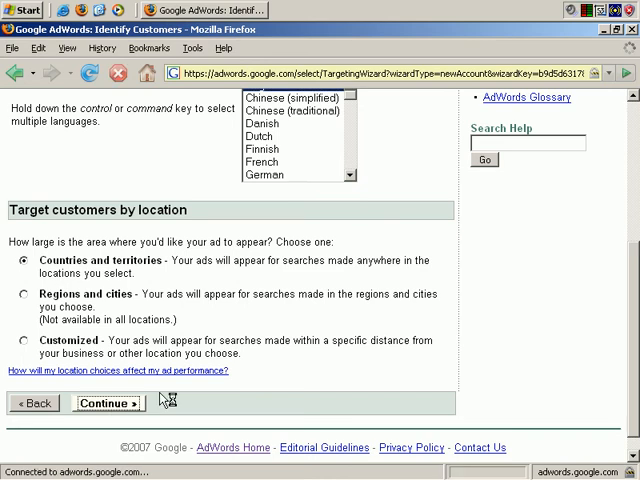
click(108, 403)
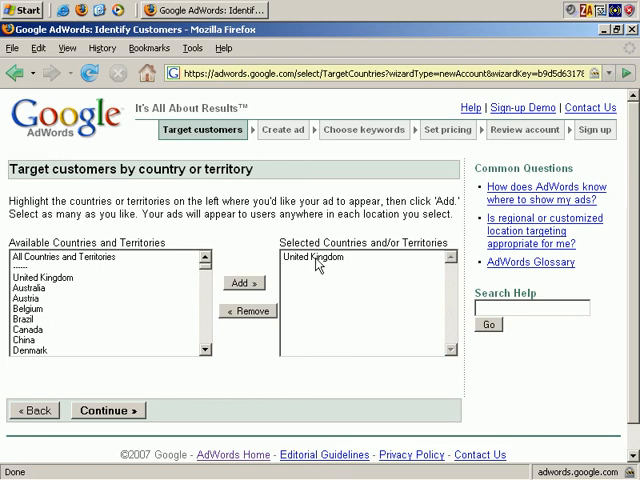
Add United States alongside United Kingdom as target countries and continue to the ad.
click(320, 257)
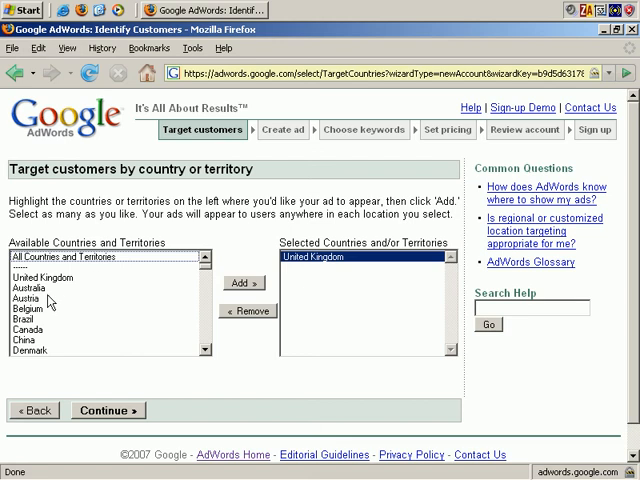
mouse_move(48, 294)
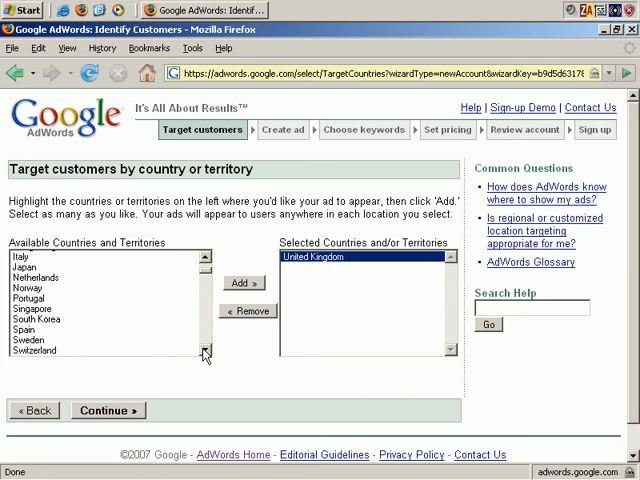
scroll(down, 3)
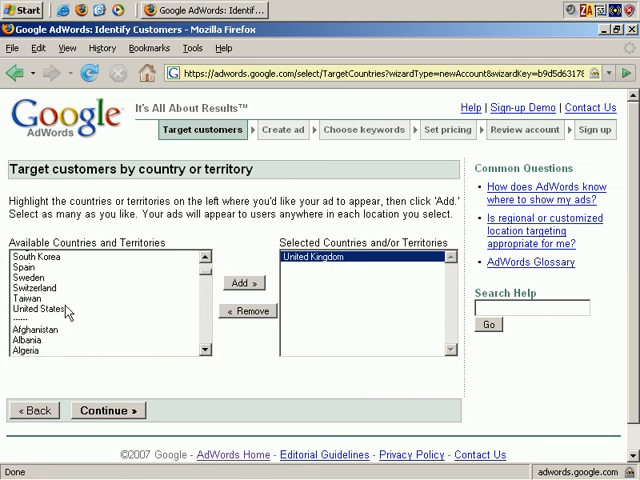
click(242, 283)
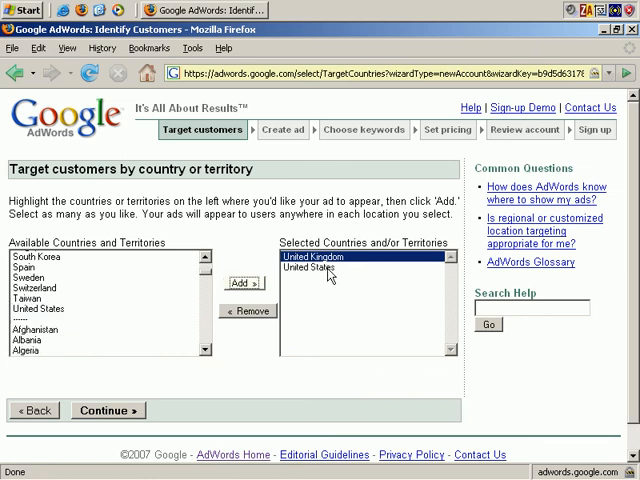
click(305, 268)
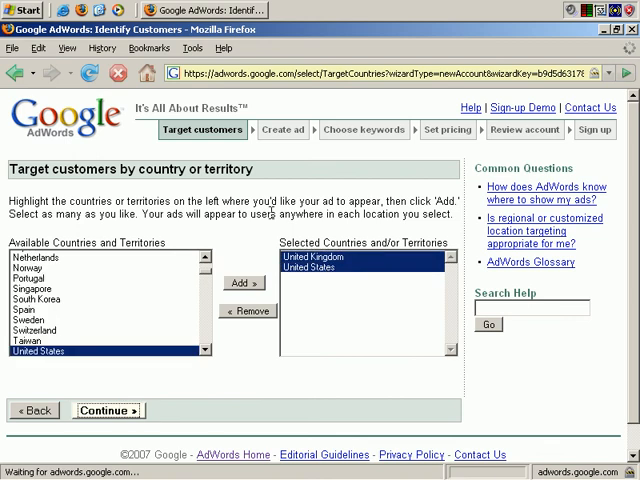
click(107, 410)
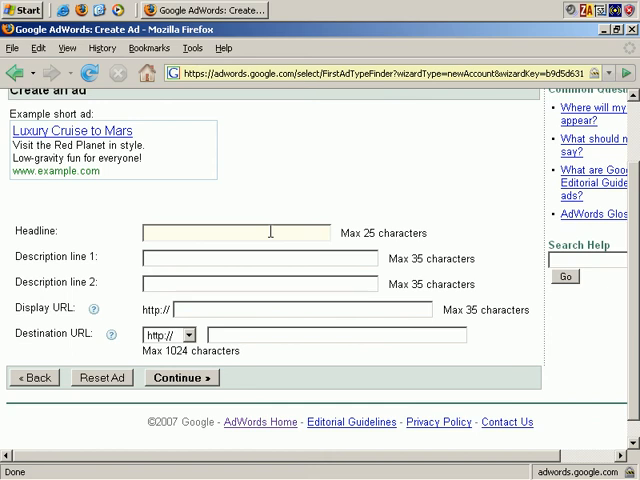
Enter the headline 'This is my headline' and description line 1 text.
text(This is my)
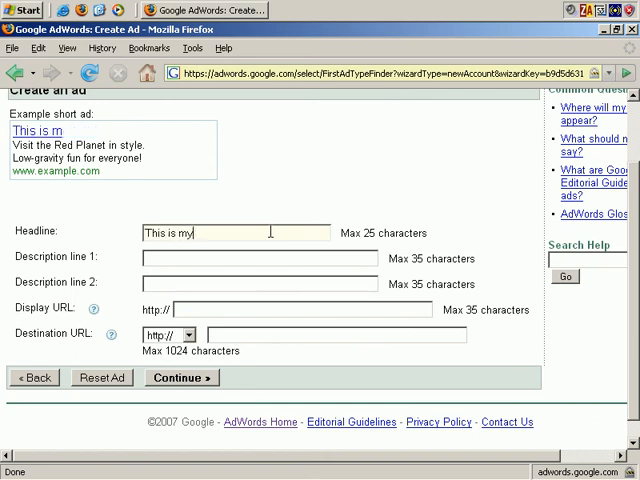
text(headline)
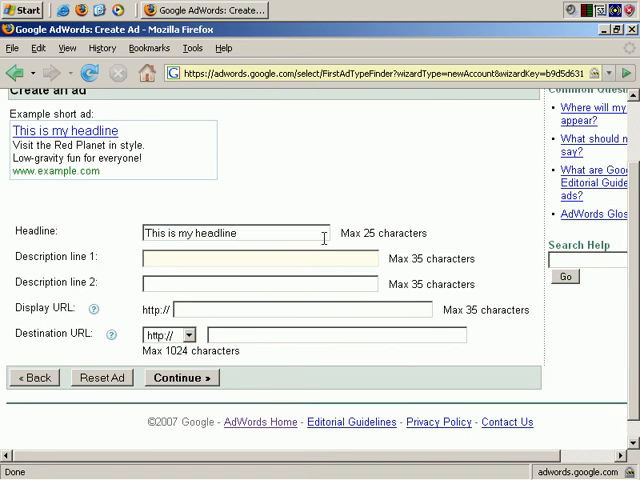
text(This is description)
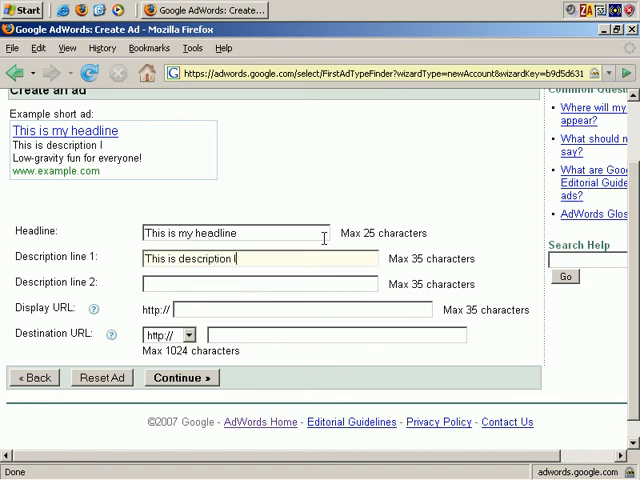
text(line 1 a)
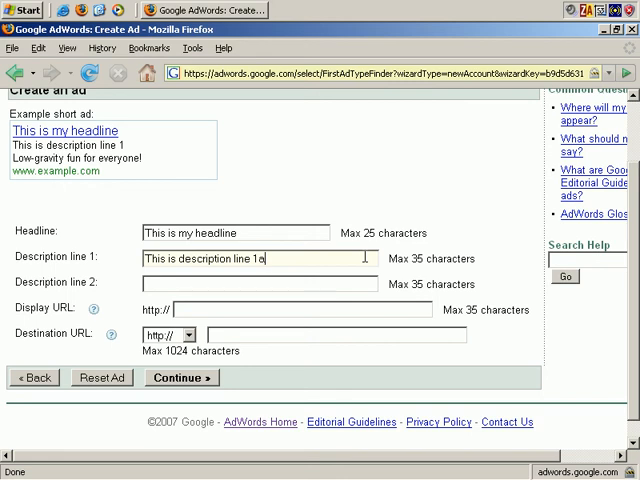
Remove stray characters from line 1 and enter 'This is description line 2'.
text(bcdabca)
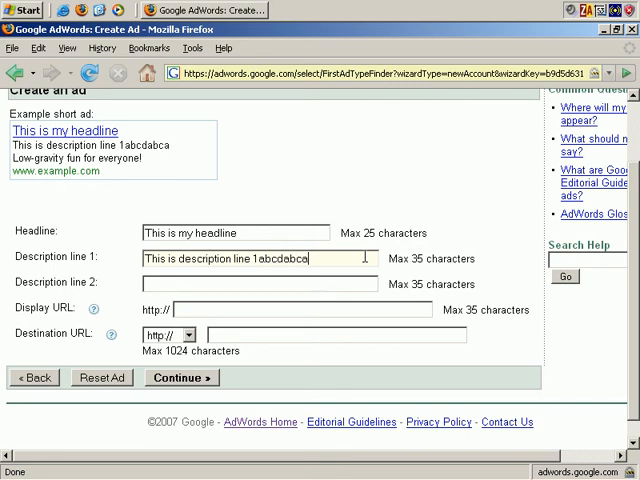
text(b)
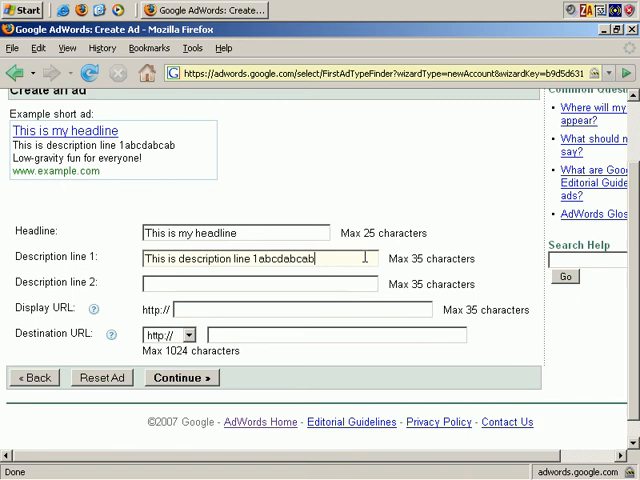
text(c)
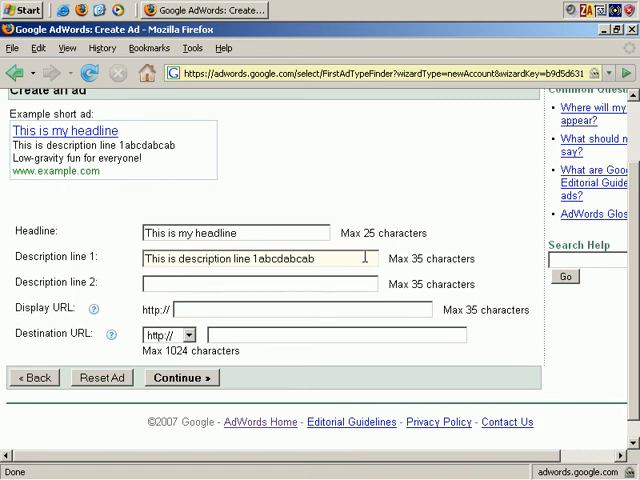
key(BackSpace)
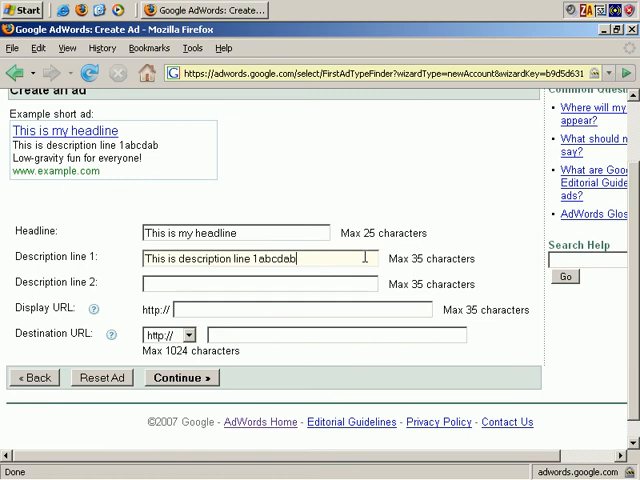
key(BackSpace)
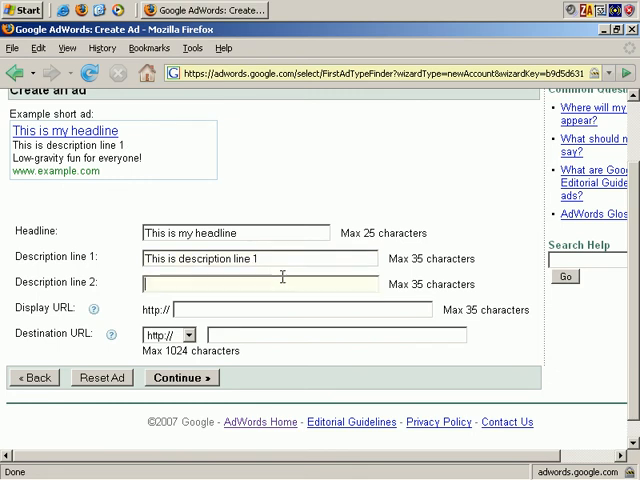
text(This is d)
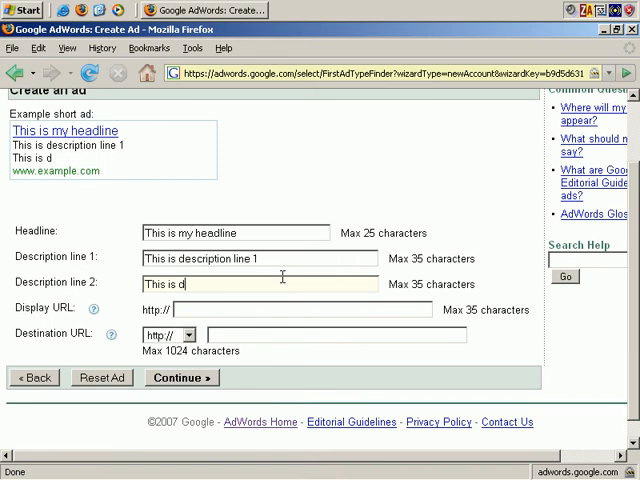
text(escription line 2)
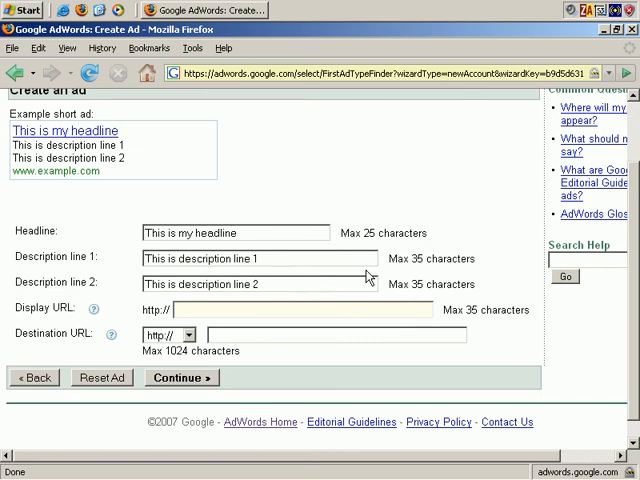
text(www.)
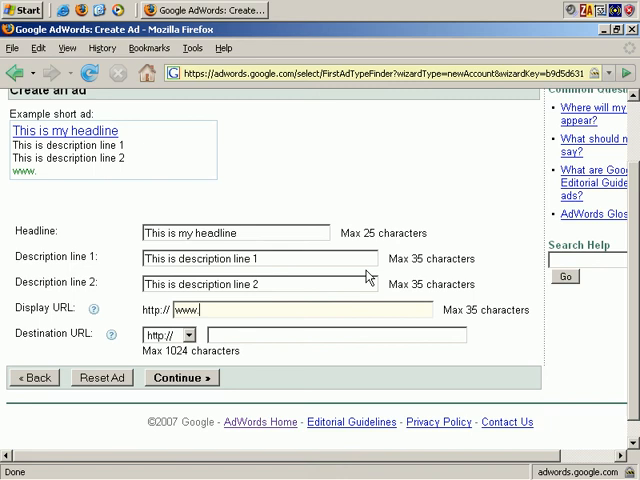
text(MySite.com)
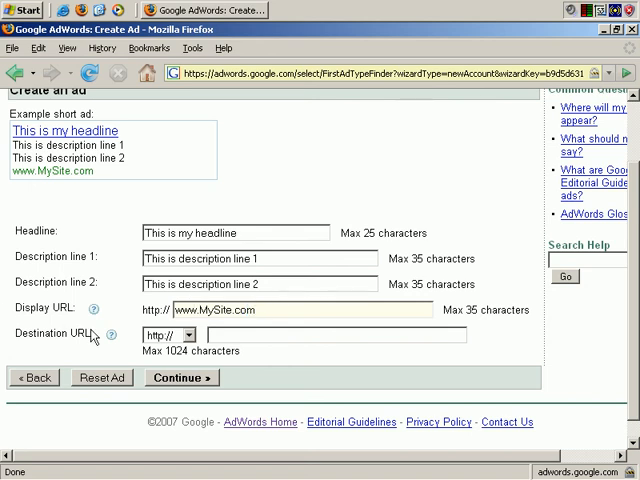
text(www.MySite.com)
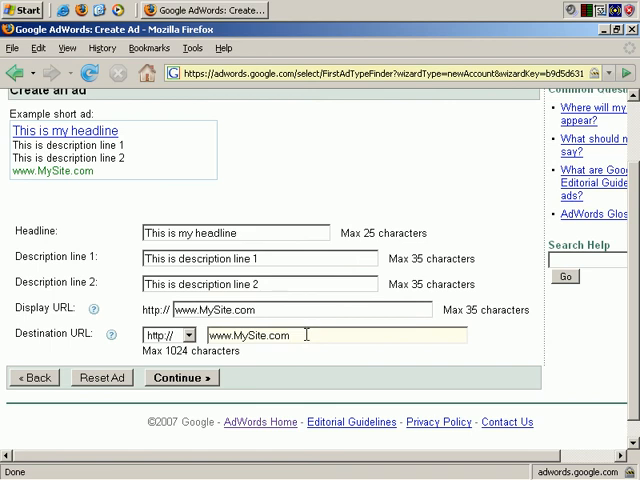
mouse_move(382, 334)
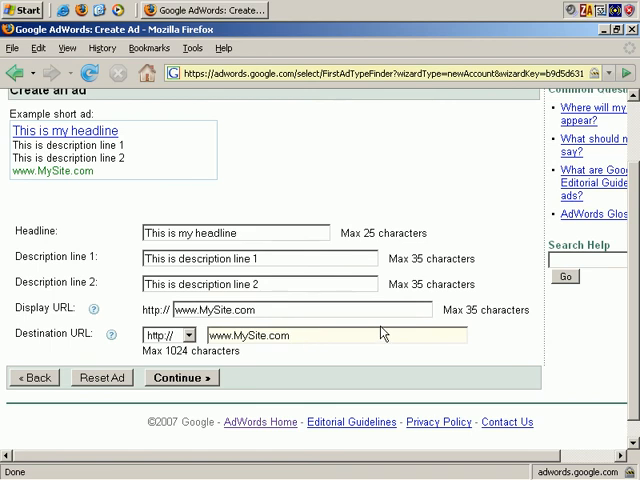
text(/)
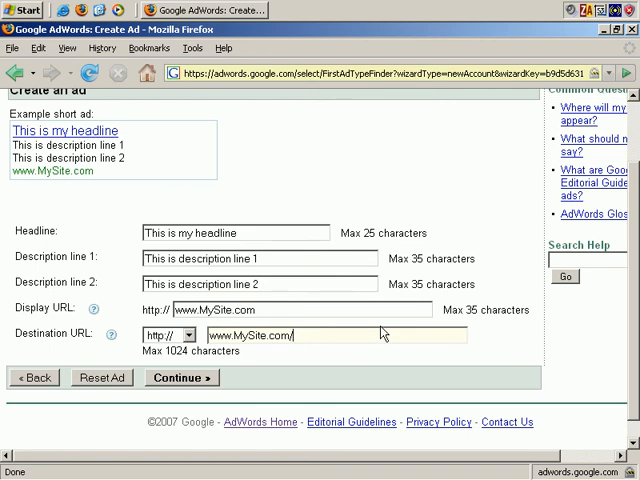
text(landingpage1)
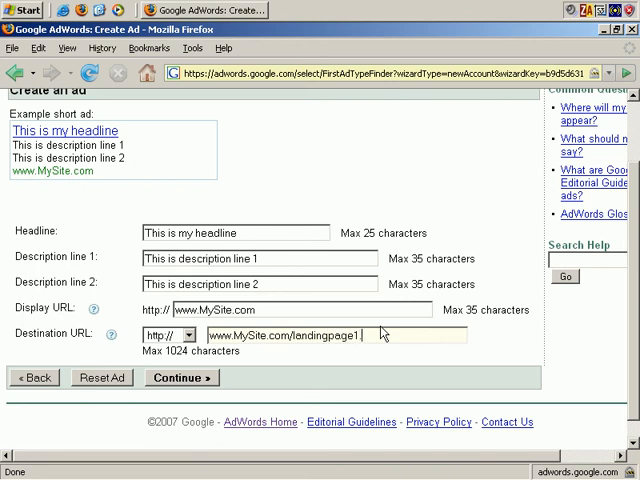
text(.html)
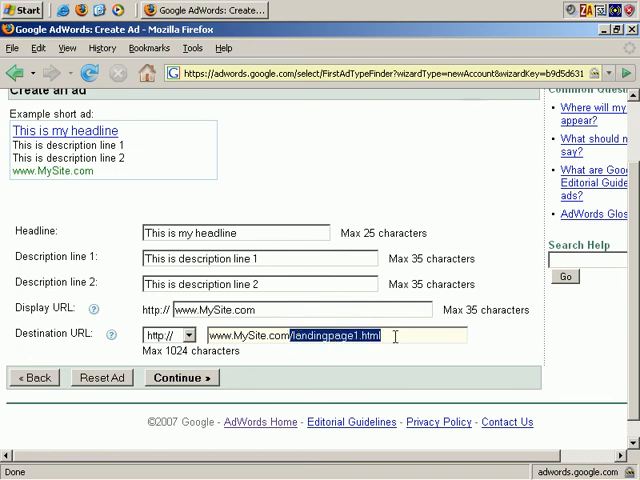
key(Delete)
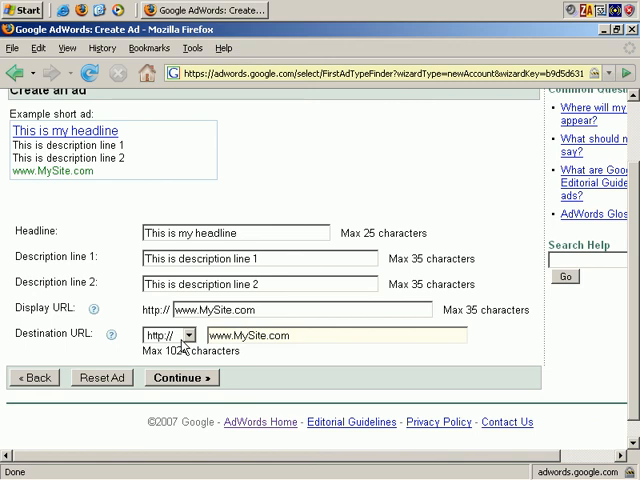
click(189, 335)
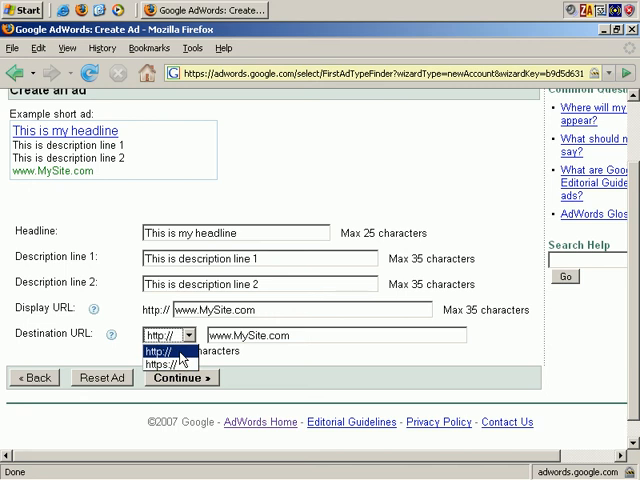
mouse_move(175, 364)
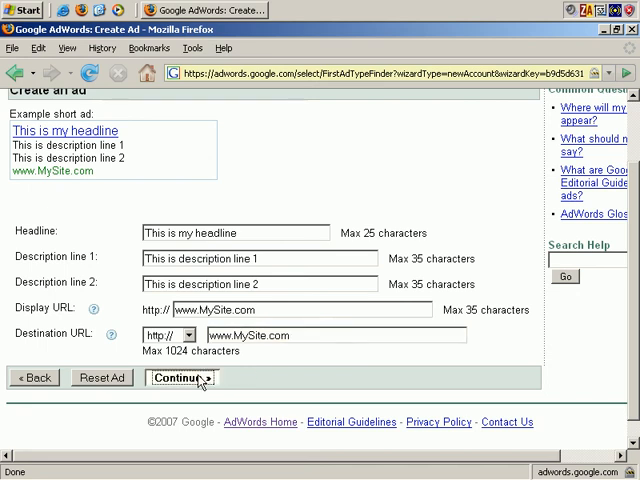
click(180, 377)
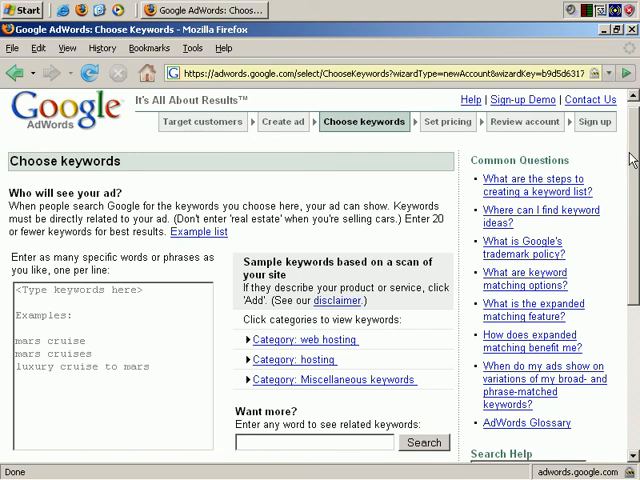
Replace the example keywords with 'three legged tables' and continue to pricing.
scroll(down, 3)
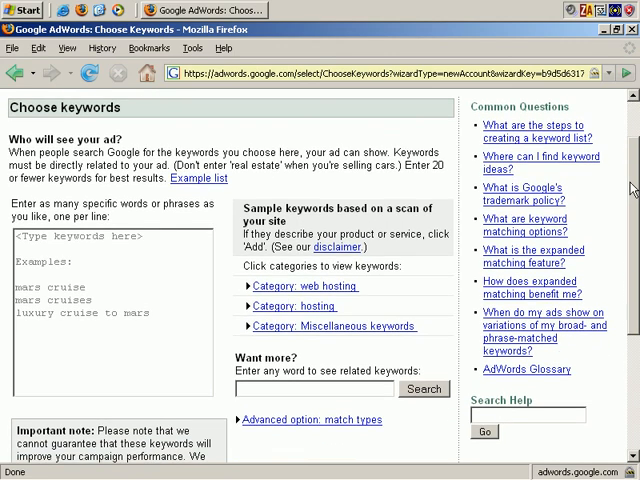
scroll(down, 3)
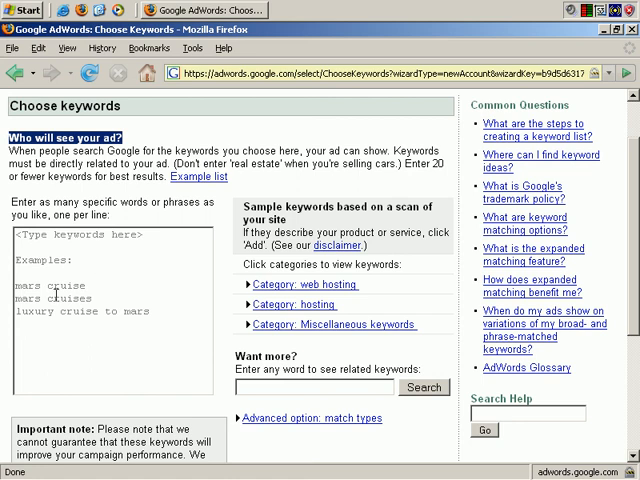
click(110, 255)
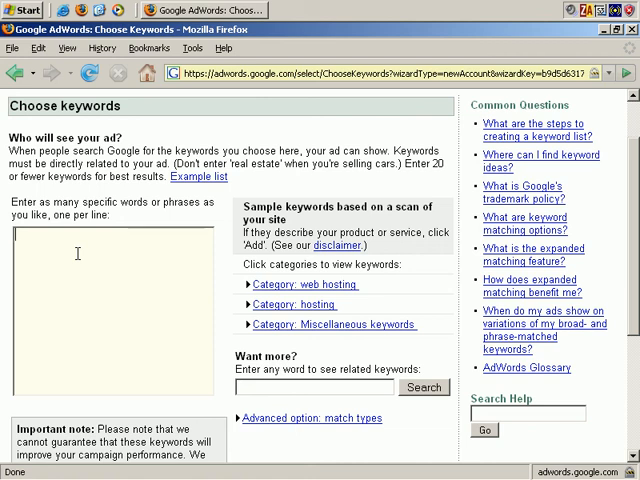
text(three legged tables)
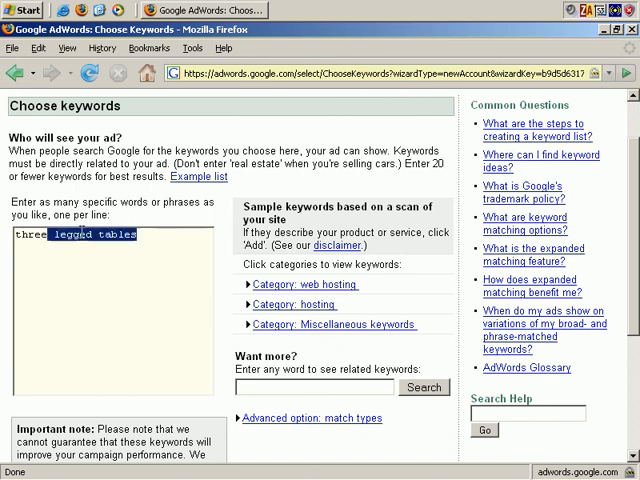
scroll(down, 3)
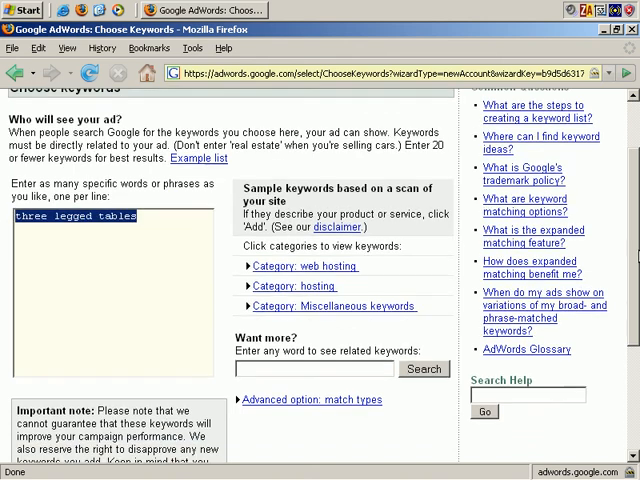
scroll(down, 3)
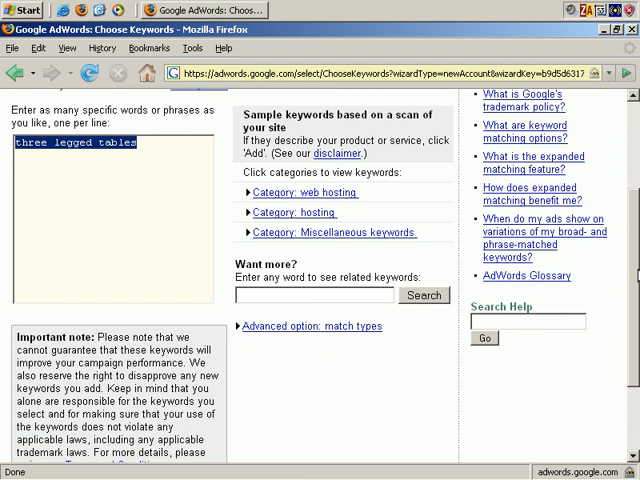
scroll(down, 3)
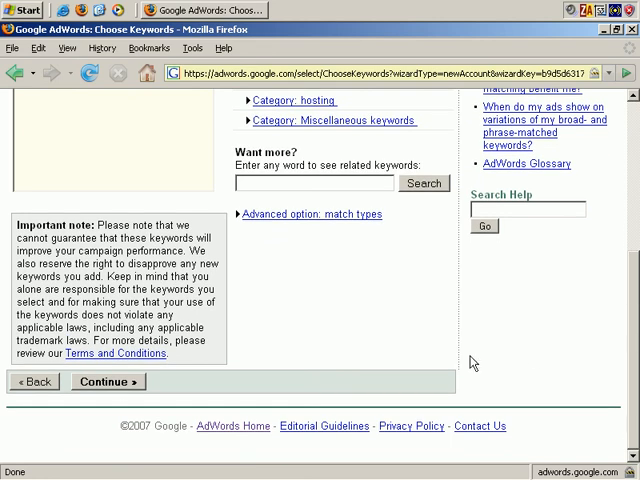
click(107, 381)
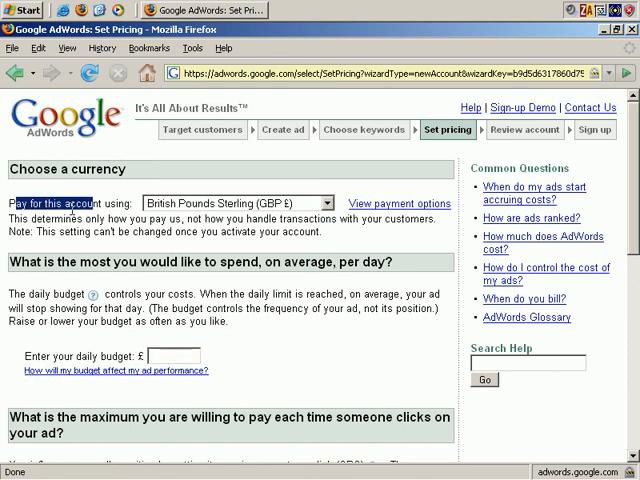
Choose US Dollars (USD $) from the payment currency list.
click(320, 203)
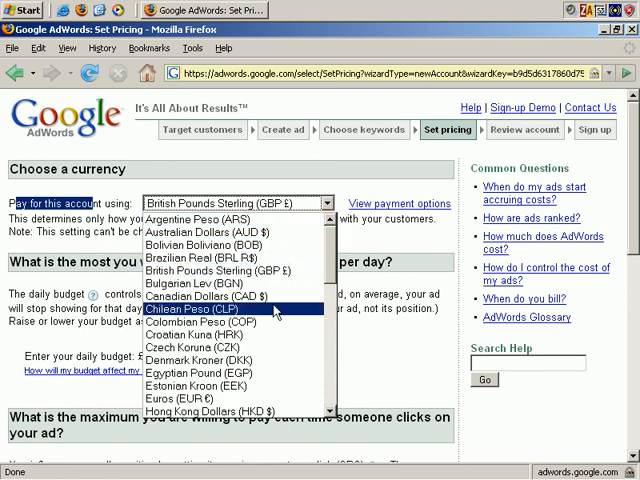
scroll(down, 3)
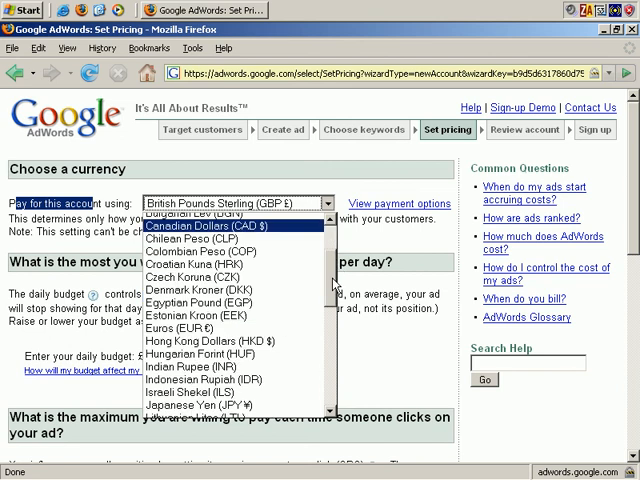
scroll(down, 3)
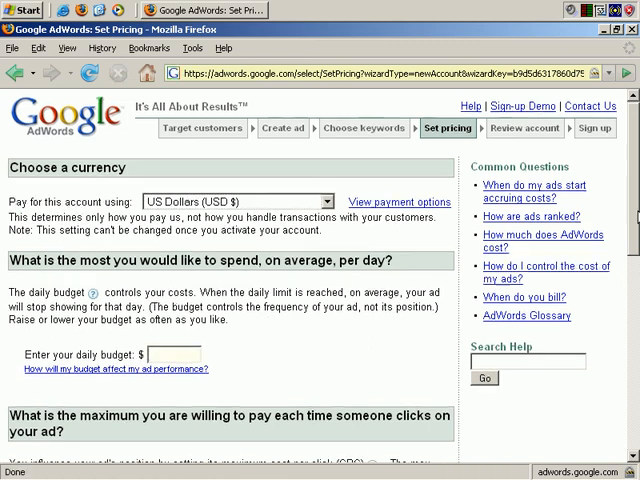
scroll(down, 3)
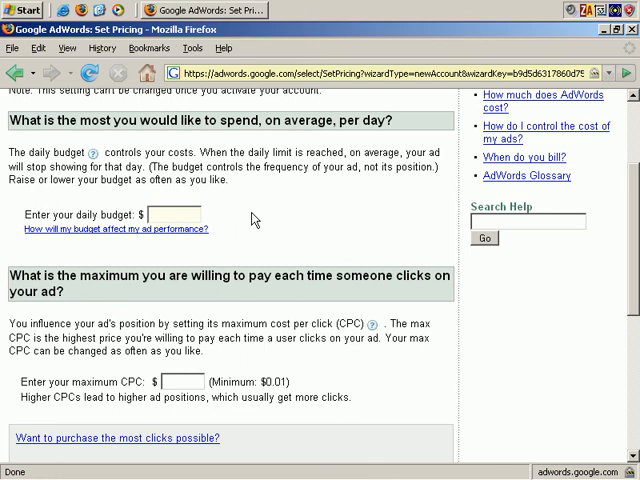
Enter a $1 daily budget and $0.05 maximum CPC, then continue to review.
text(1)
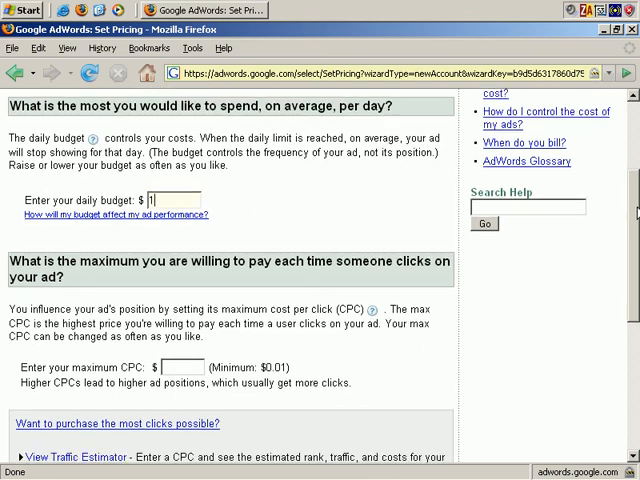
scroll(down, 3)
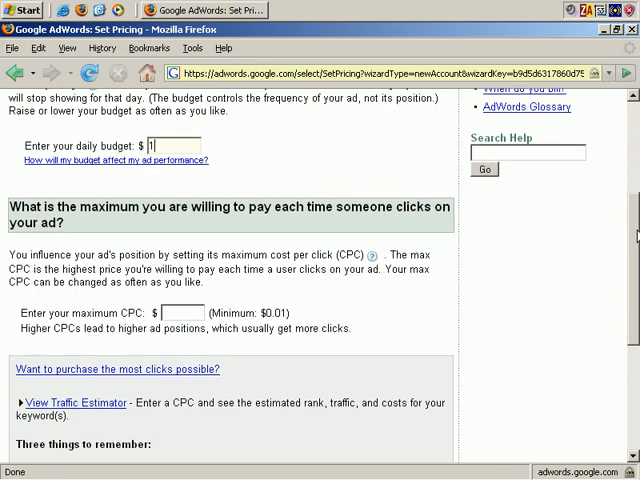
scroll(down, 3)
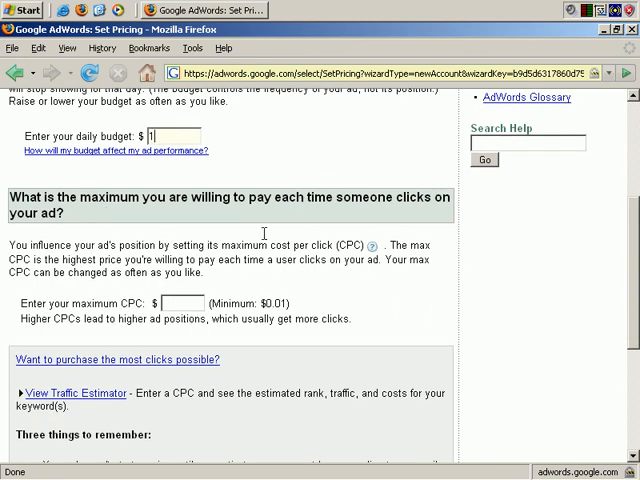
click(180, 300)
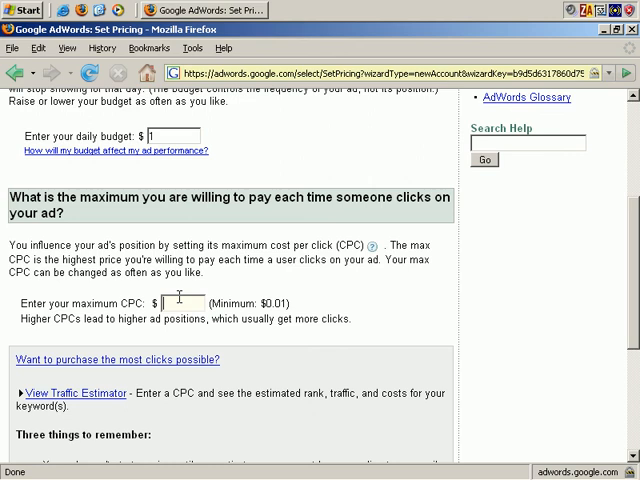
text(0.05)
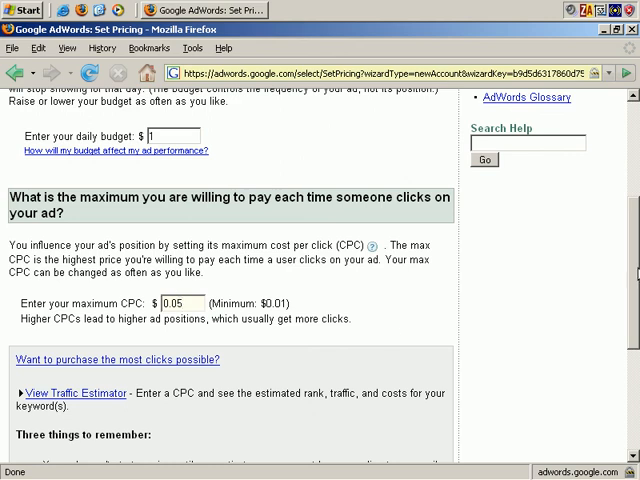
scroll(down, 3)
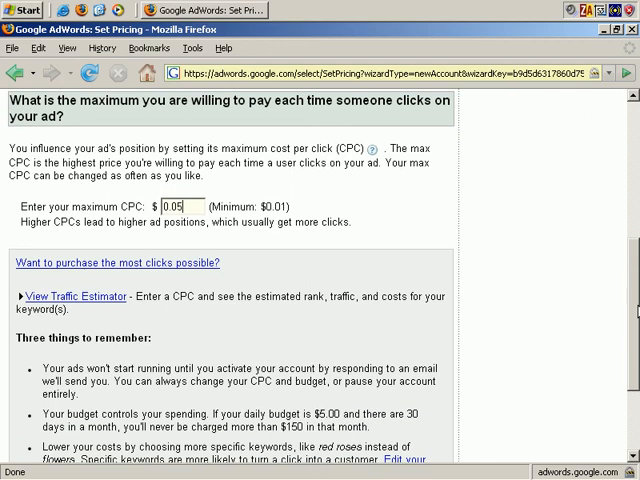
scroll(down, 3)
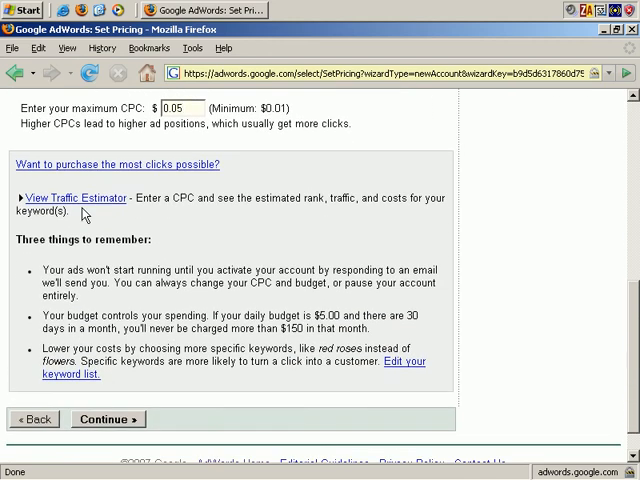
mouse_move(223, 197)
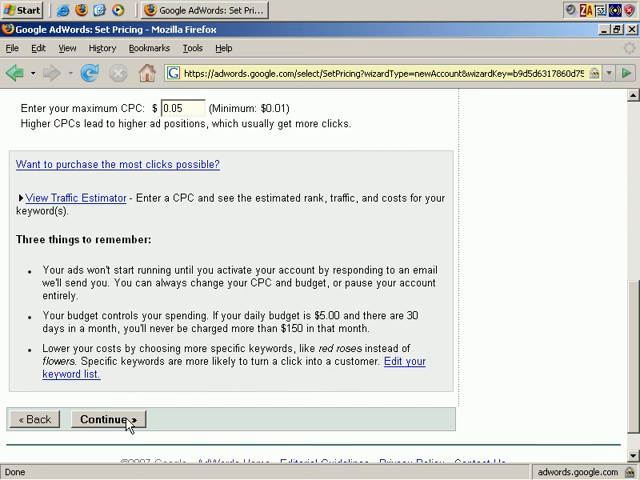
click(108, 418)
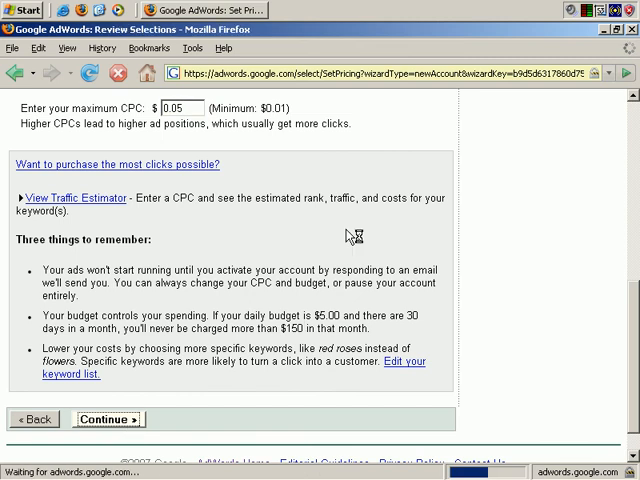
Load the Review your selections summary of daily budget, ad, keywords and maximum CPC.
click(109, 418)
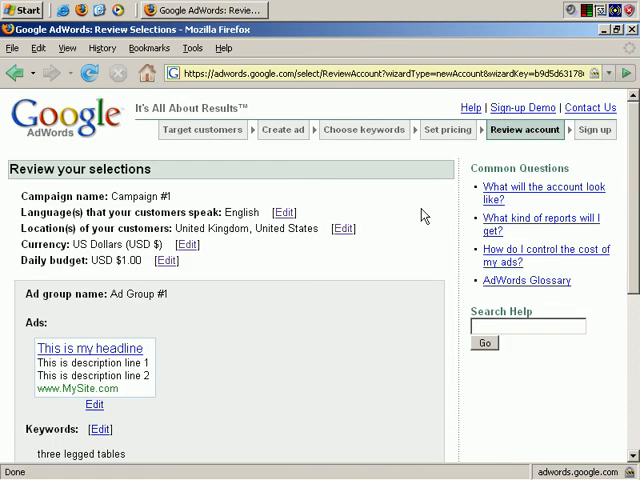
mouse_move(55, 189)
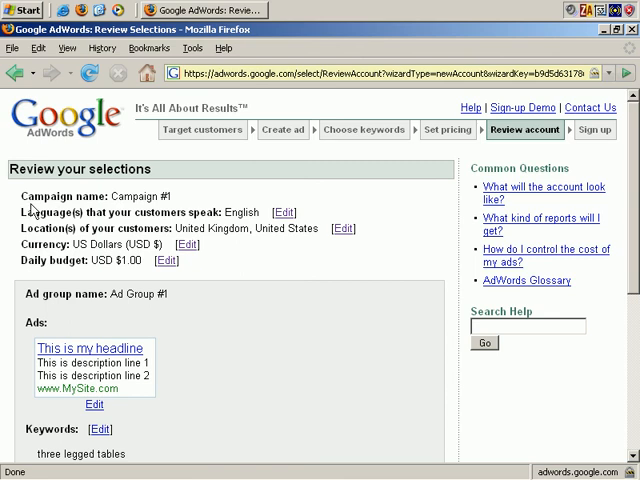
mouse_move(127, 212)
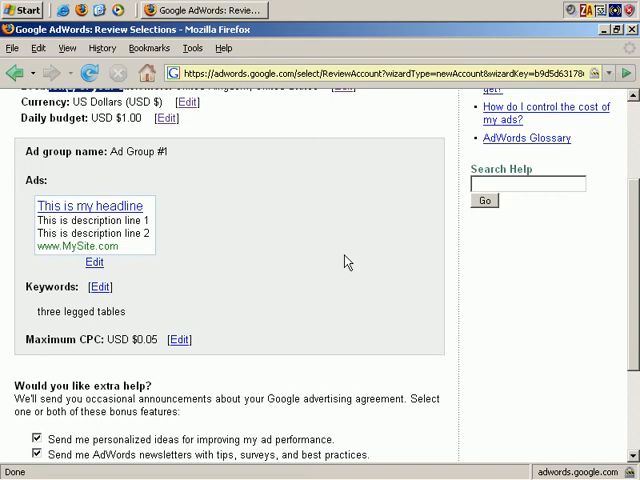
mouse_move(167, 164)
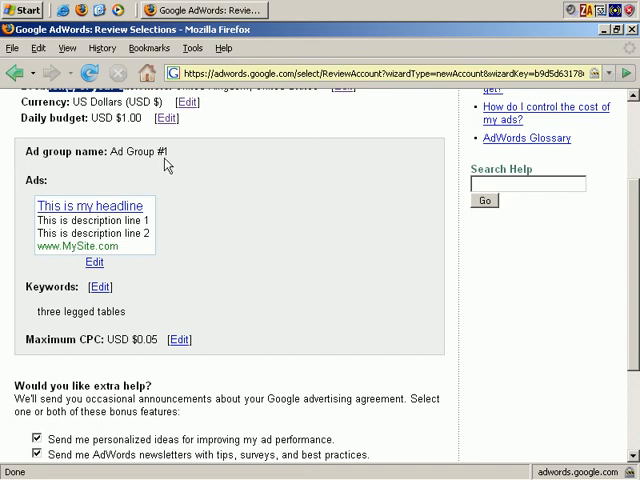
mouse_move(167, 167)
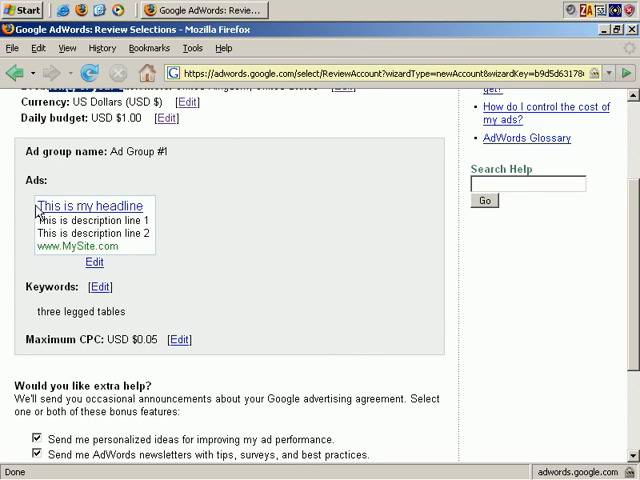
mouse_move(99, 246)
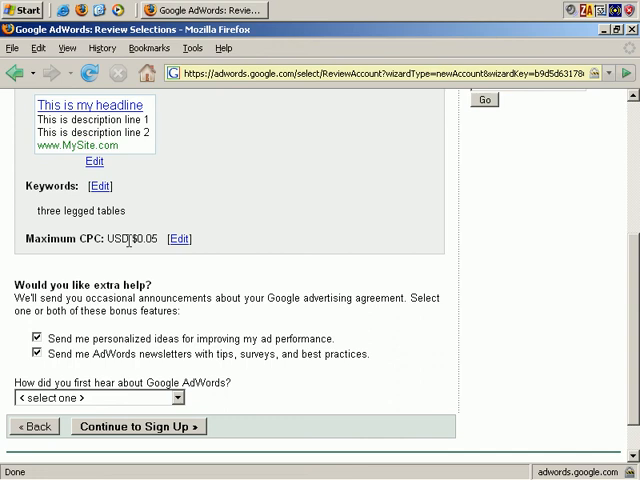
Answer 'Other' for how you first heard about AdWords and continue to sign-up.
double_click(143, 239)
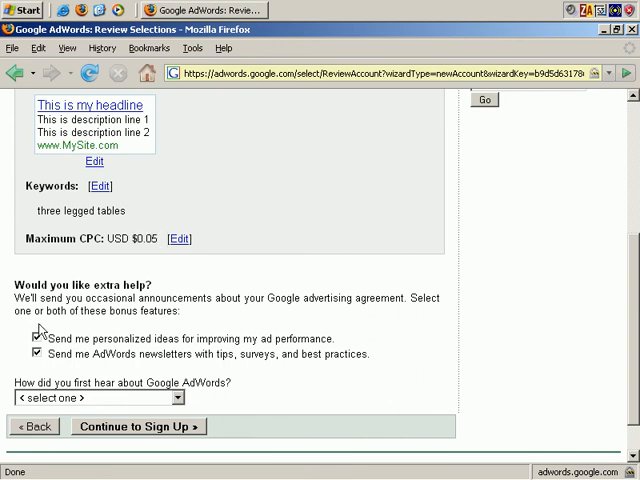
mouse_move(182, 363)
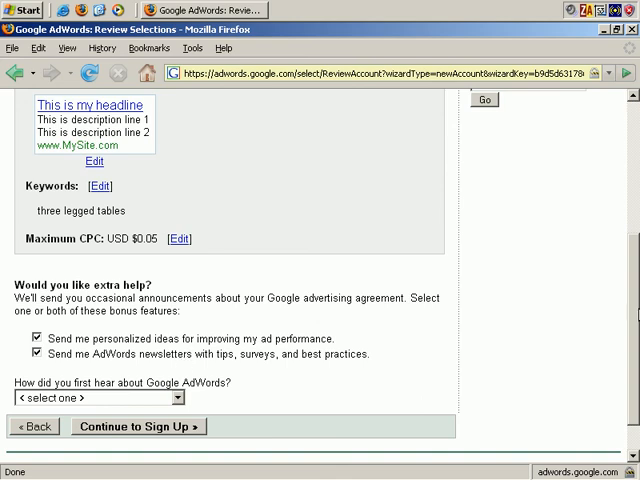
scroll(down, 3)
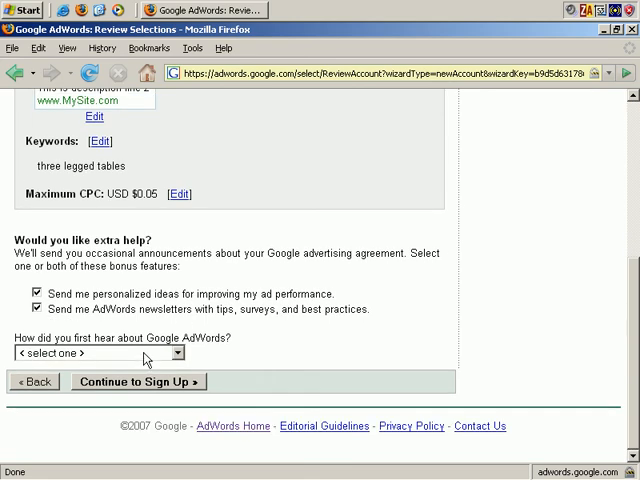
click(95, 352)
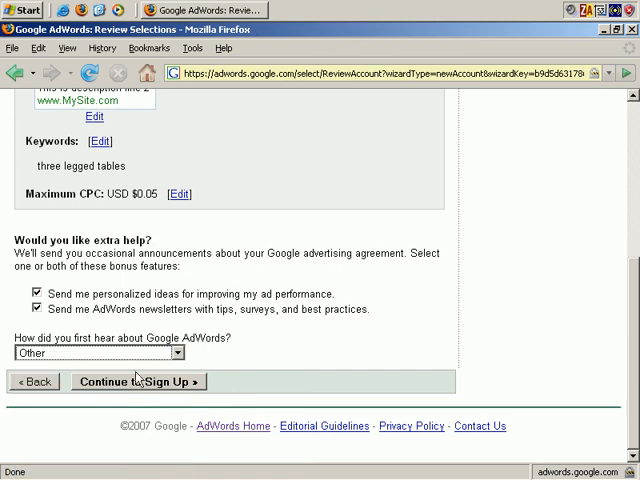
click(138, 381)
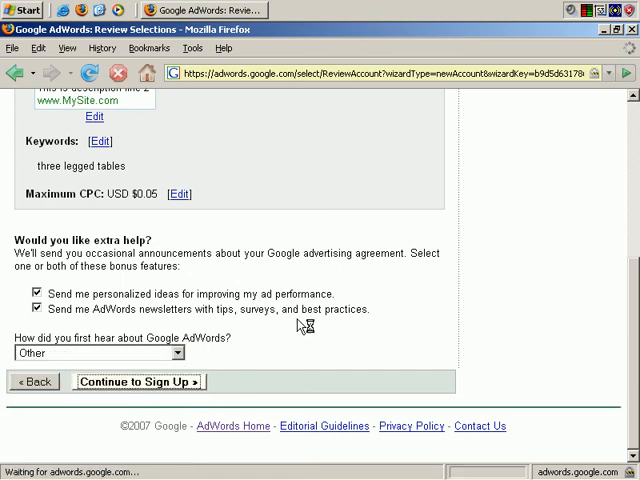
click(139, 381)
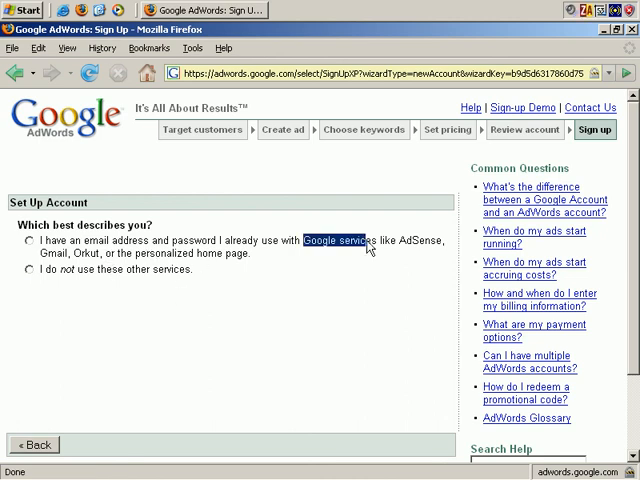
Select 'I have an email address and password', then choose a new AdWords-only login.
click(27, 240)
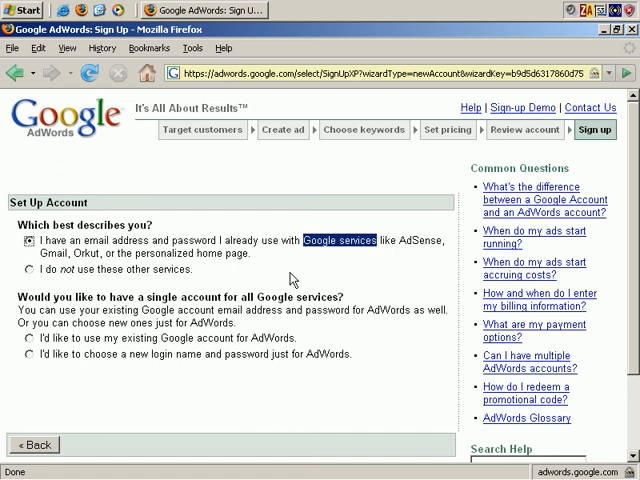
scroll(down, 3)
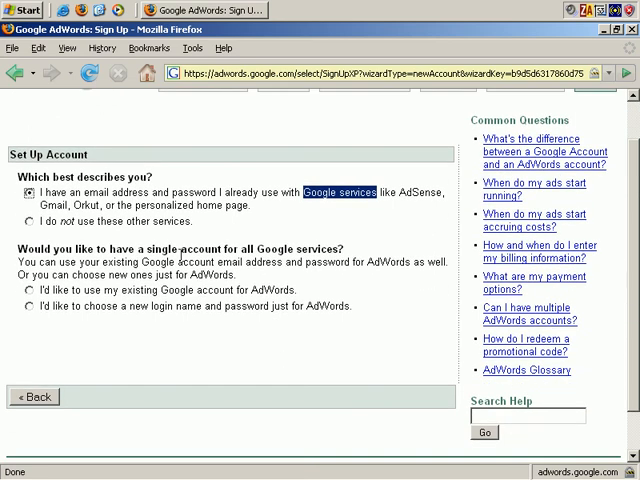
mouse_move(210, 319)
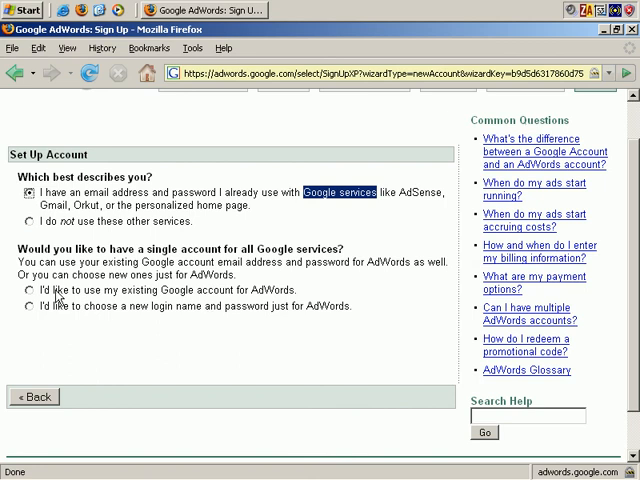
mouse_move(165, 297)
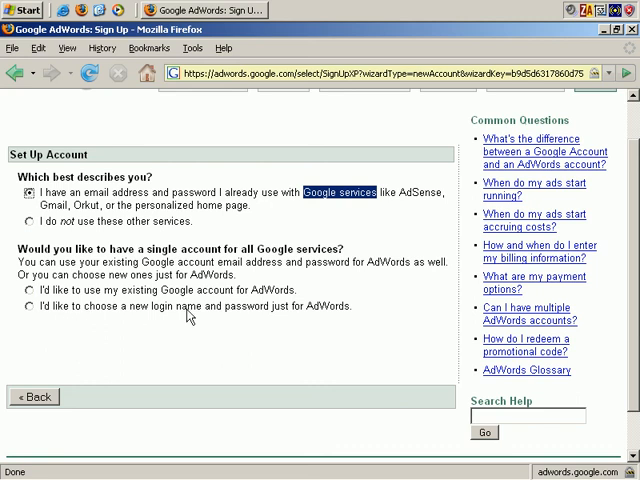
mouse_move(332, 321)
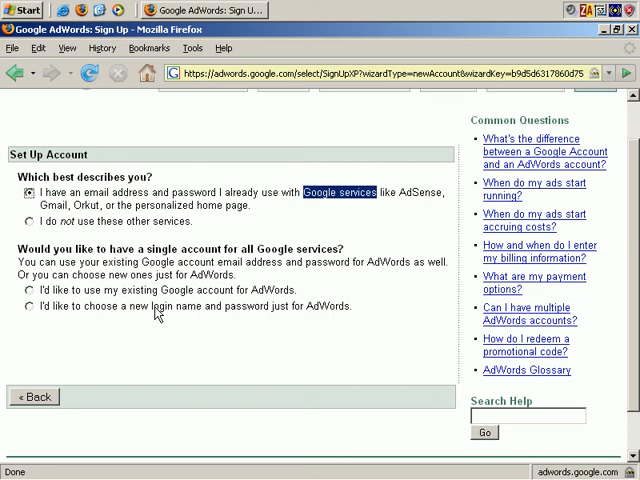
mouse_move(40, 318)
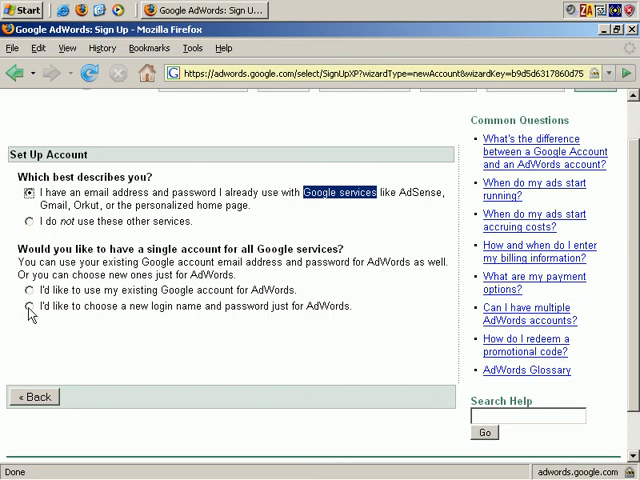
click(29, 305)
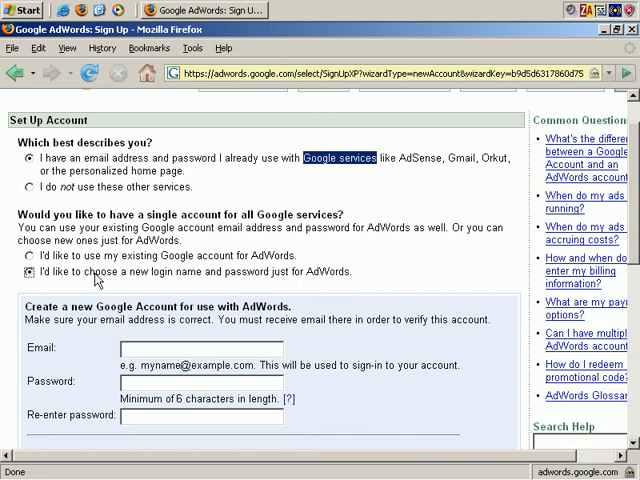
drag(85, 271, 265, 271)
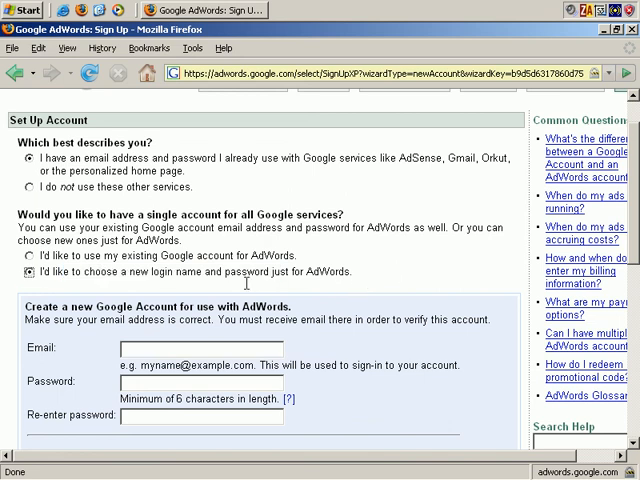
mouse_move(111, 200)
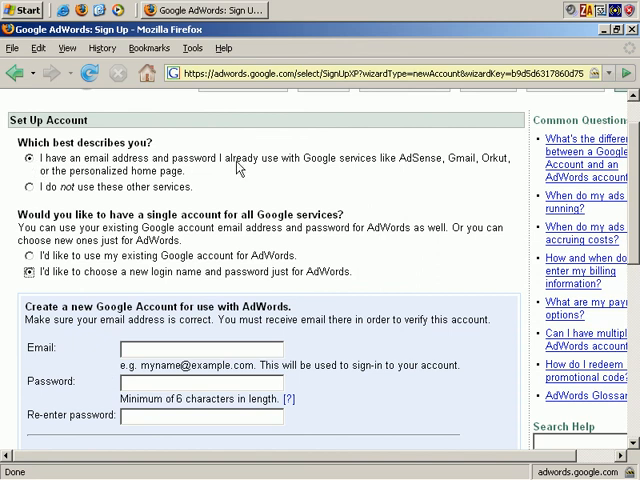
mouse_move(66, 197)
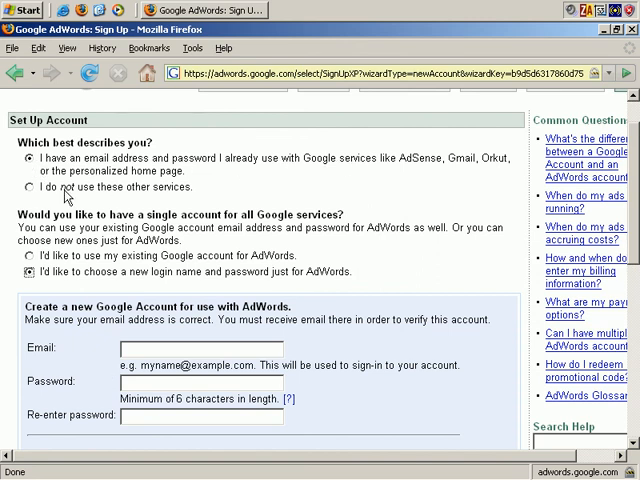
click(25, 188)
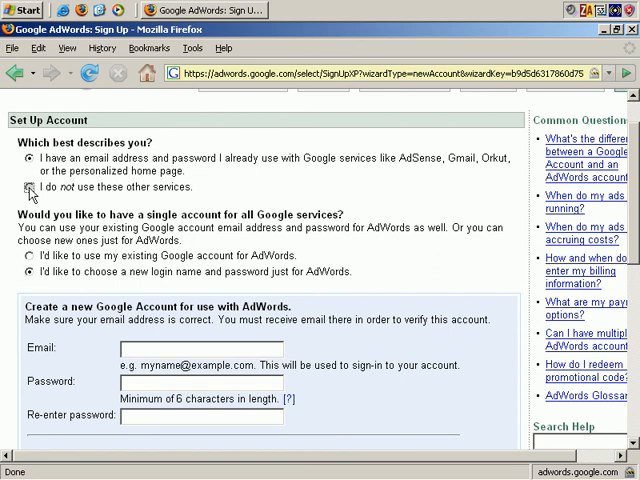
click(29, 187)
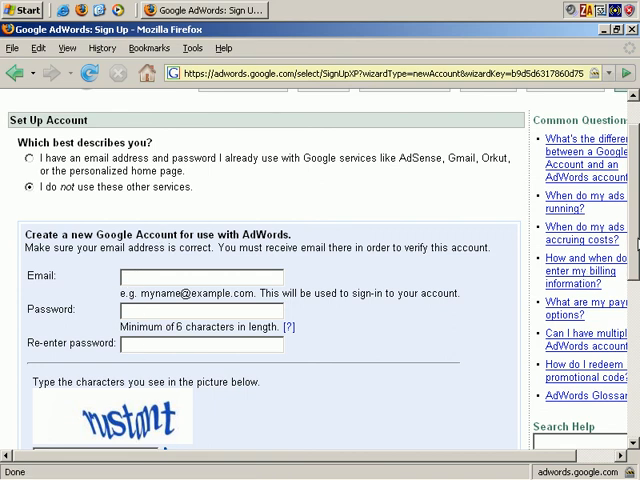
scroll(down, 3)
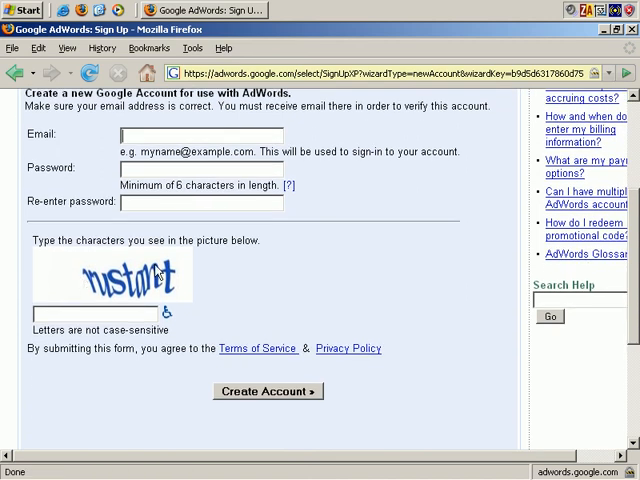
mouse_move(191, 396)
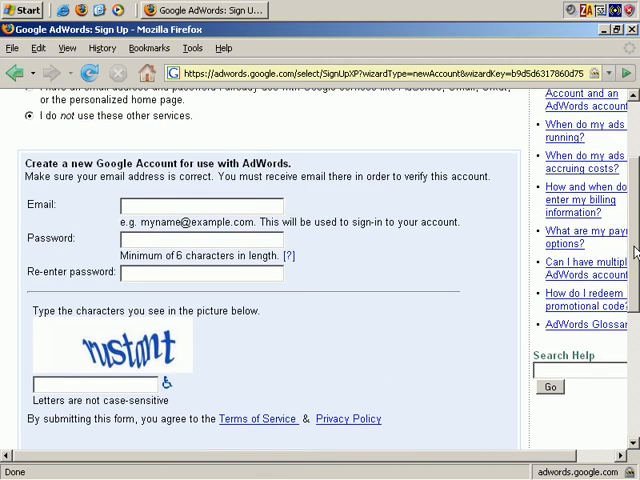
scroll(up, 3)
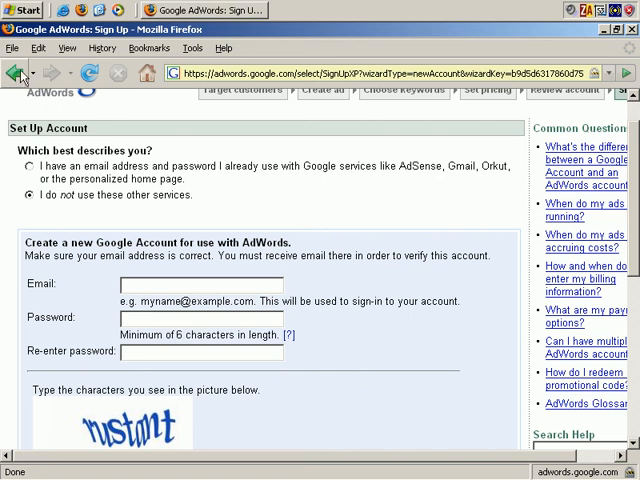
Open a new Firefox window and load gmail.com's sign-in page.
click(13, 48)
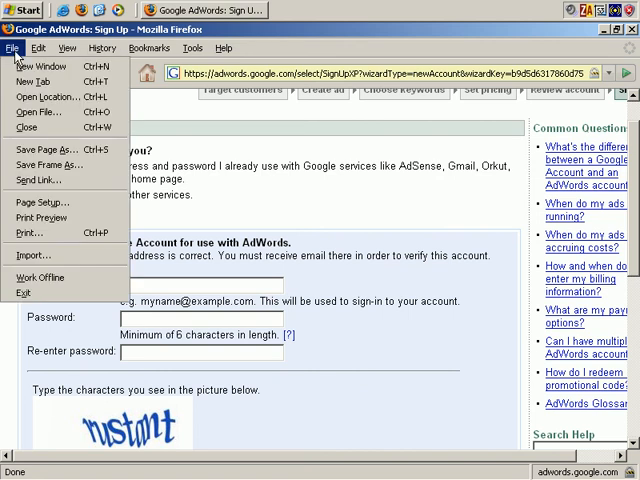
mouse_move(42, 66)
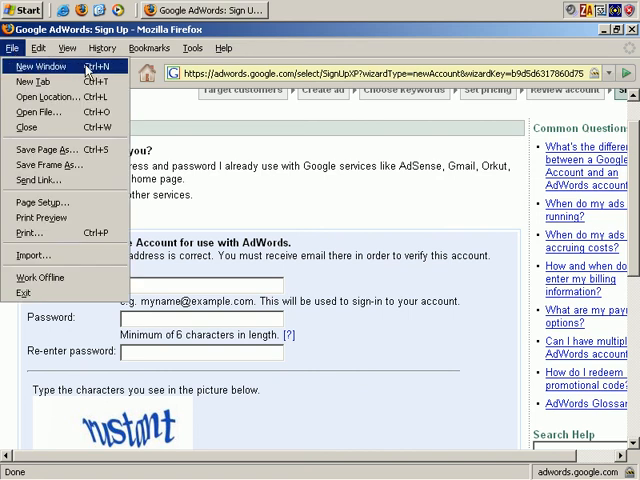
click(38, 66)
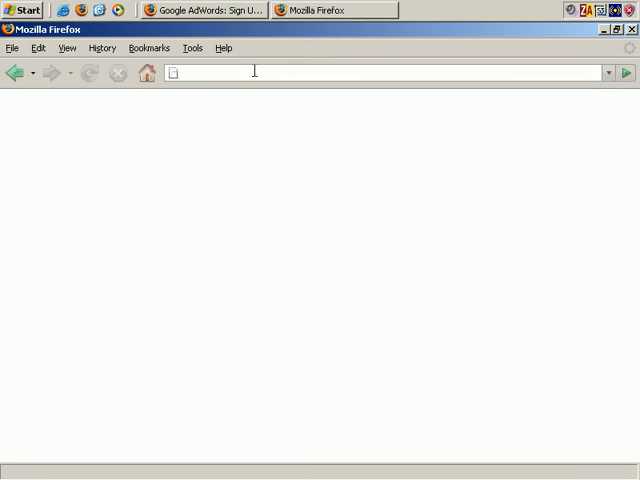
text(gmail.)
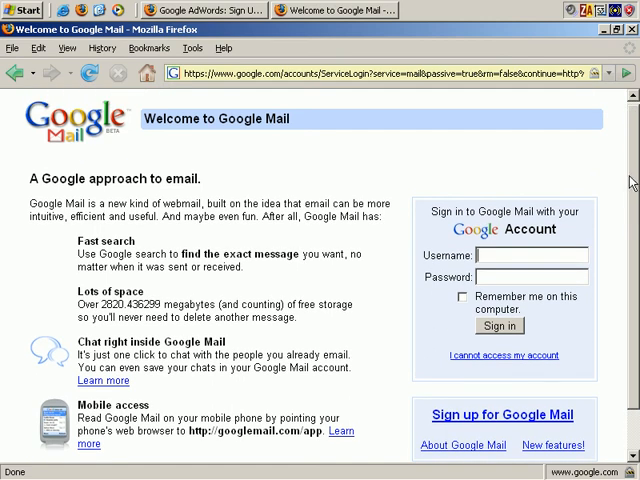
mouse_move(287, 175)
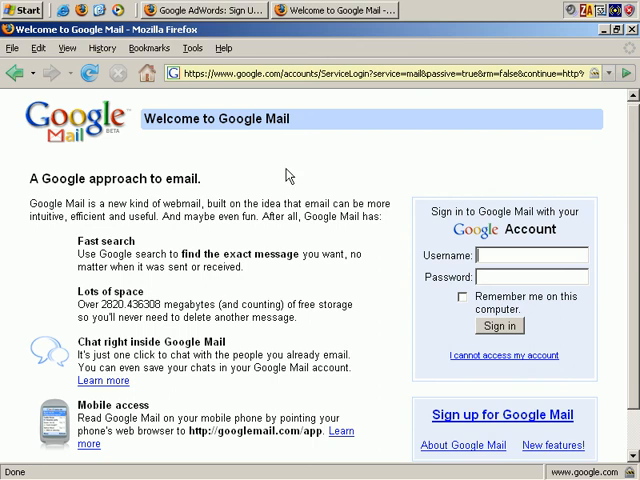
mouse_move(280, 162)
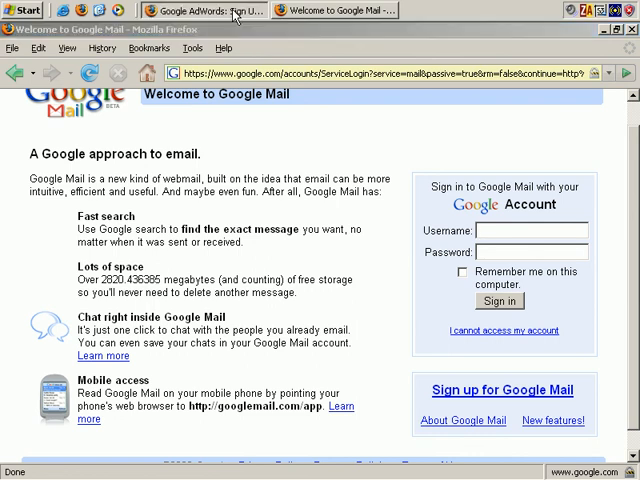
Back in the AdWords window, reselect existing Google login and a separate AdWords-only login.
click(190, 10)
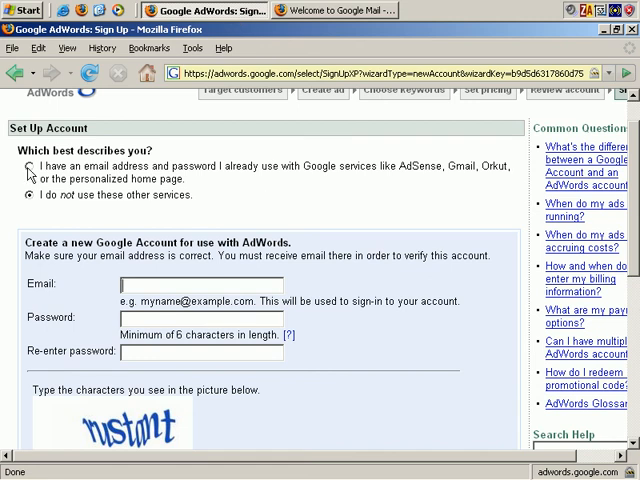
click(28, 171)
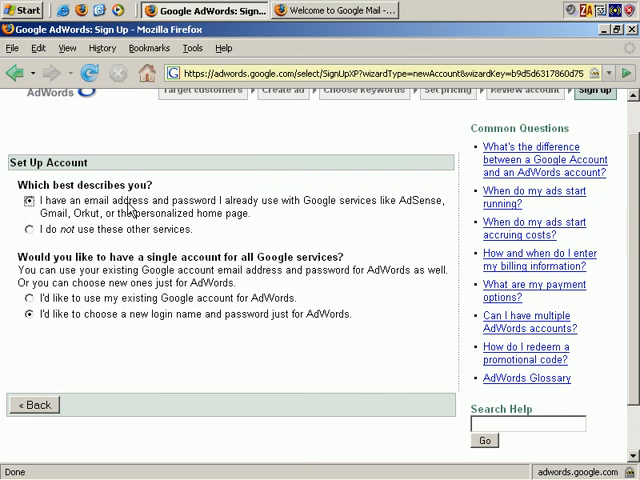
mouse_move(363, 211)
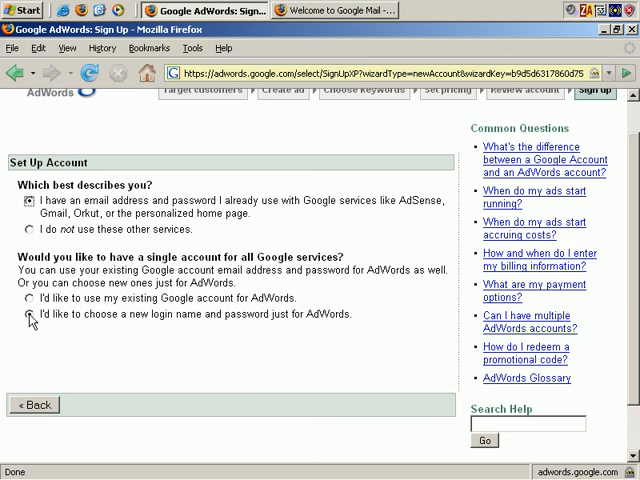
click(27, 315)
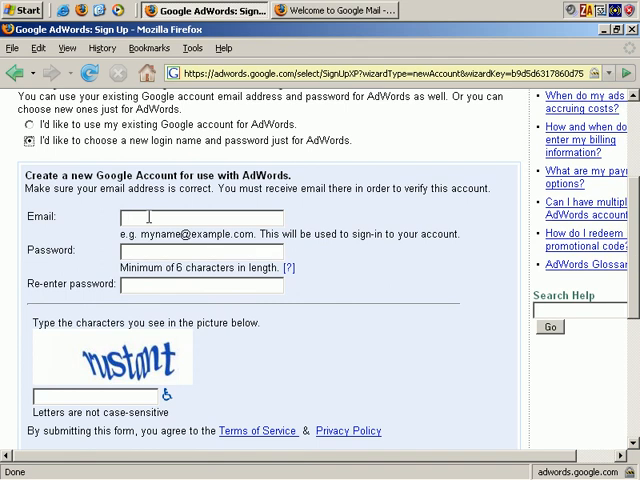
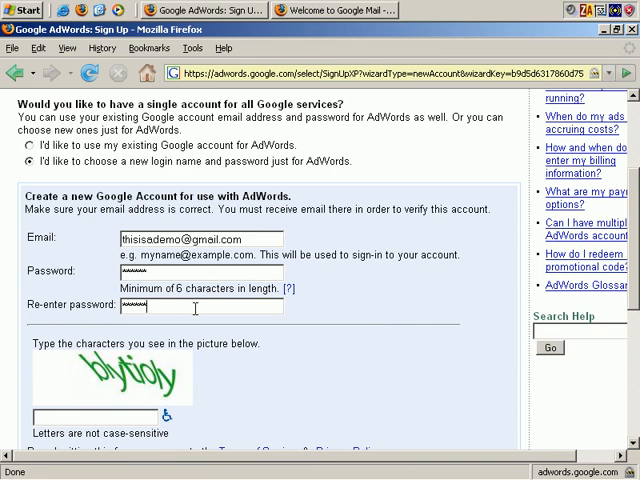
double_click(145, 307)
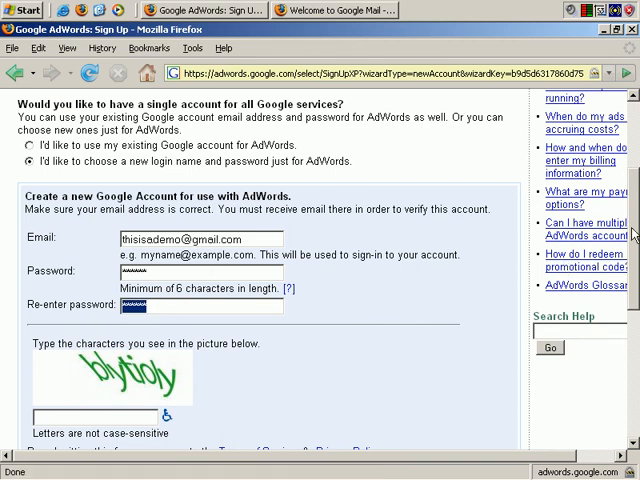
scroll(down, 3)
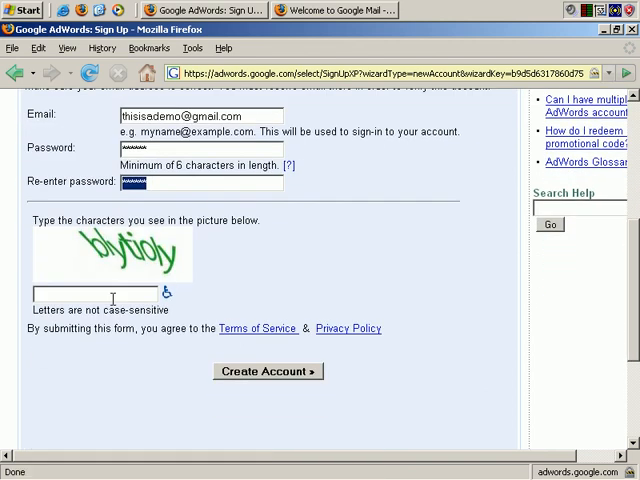
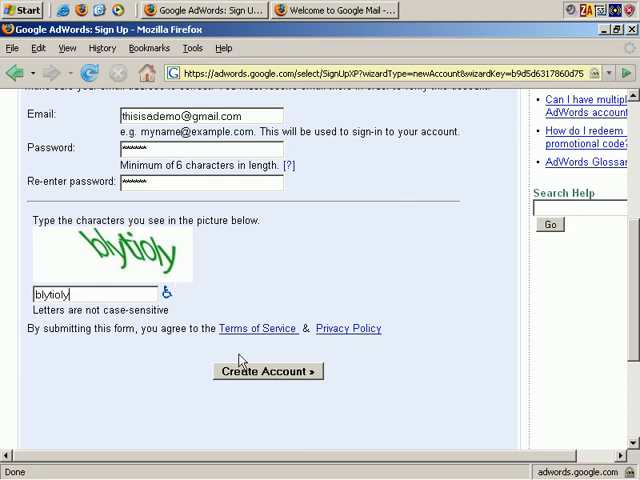
click(267, 371)
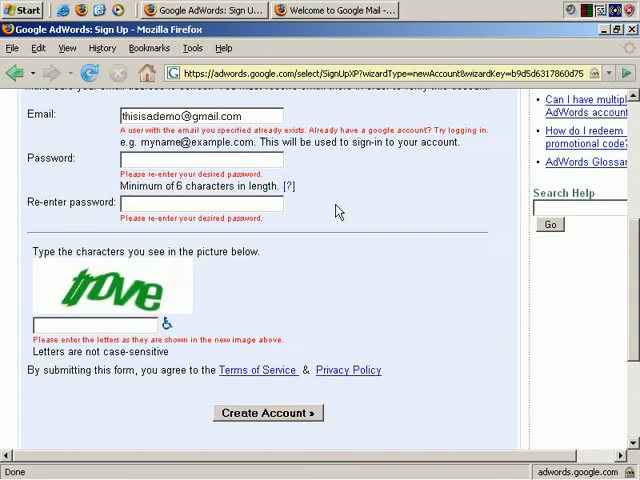
Resubmit the new-account form to reach the Sign-up complete confirmation.
click(267, 413)
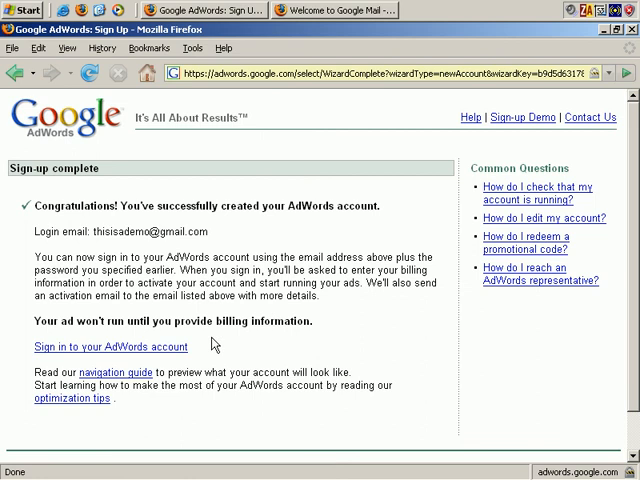
mouse_move(107, 347)
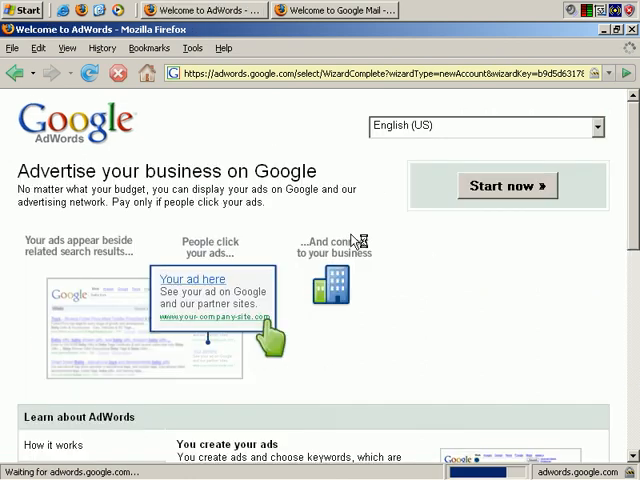
Sign in to the new AdWords account and select all campaigns in the table.
click(508, 186)
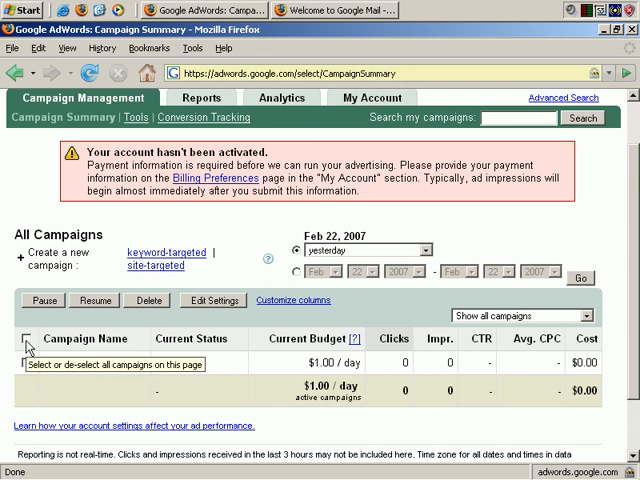
click(26, 339)
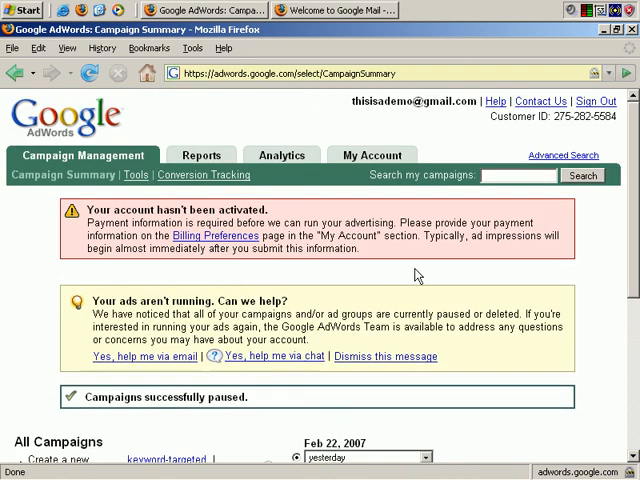
scroll(down, 3)
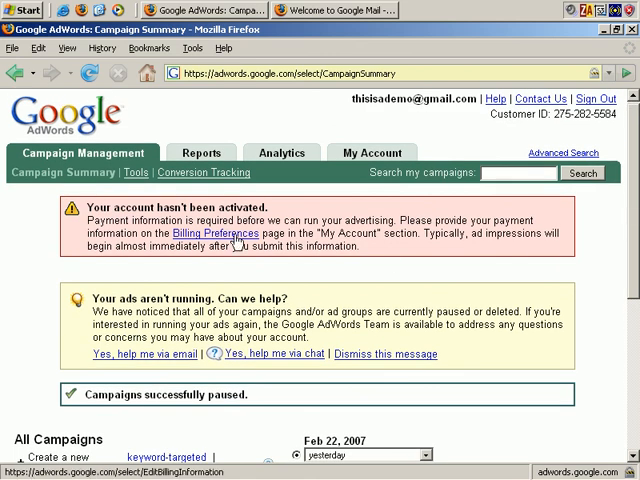
Follow the Billing Preferences warning link and scroll through the Account Setup location step.
click(216, 233)
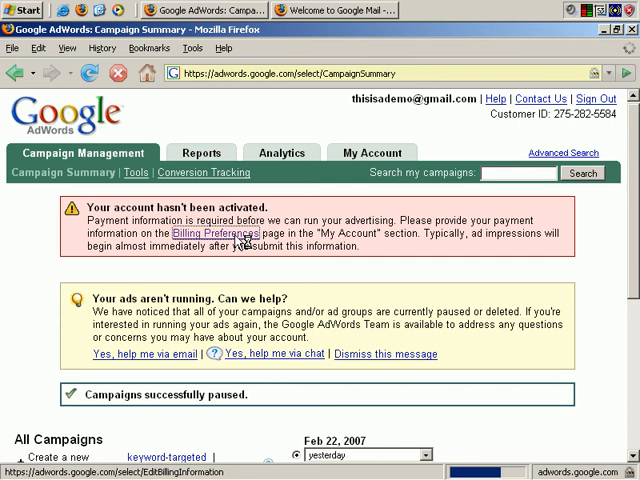
click(213, 232)
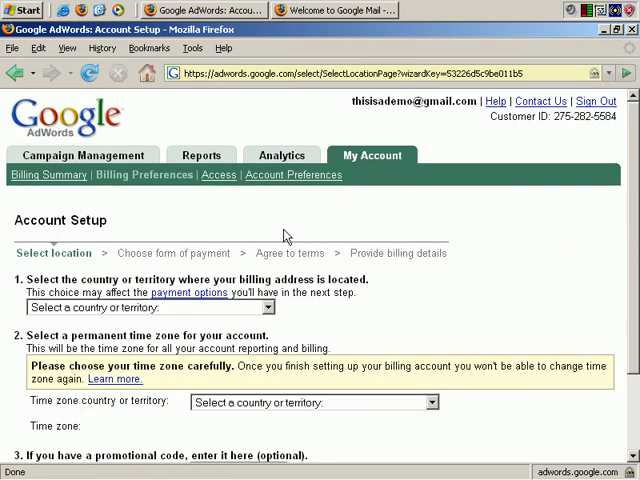
scroll(down, 3)
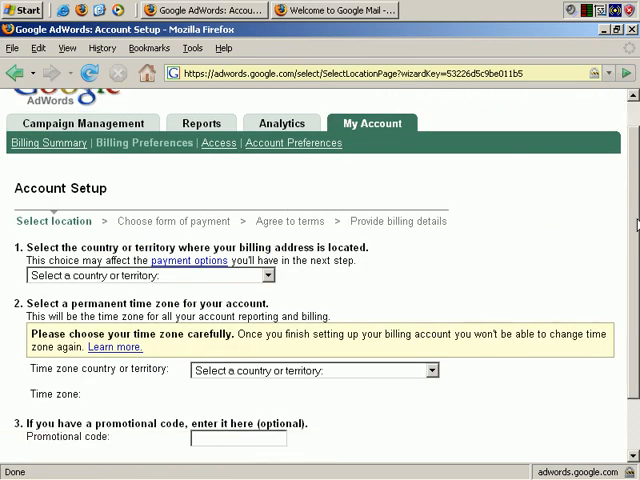
scroll(down, 3)
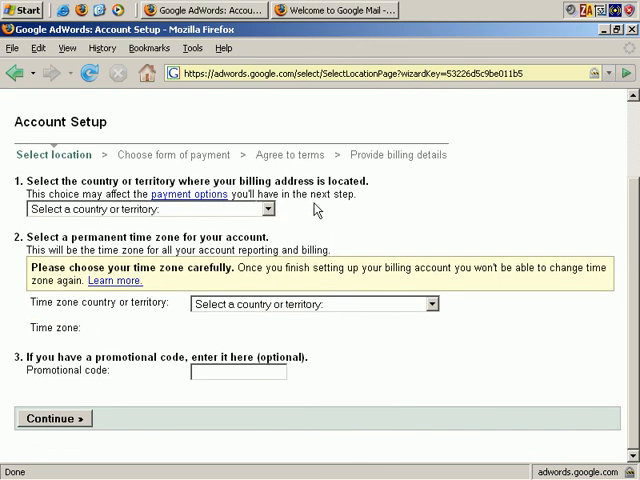
mouse_move(313, 209)
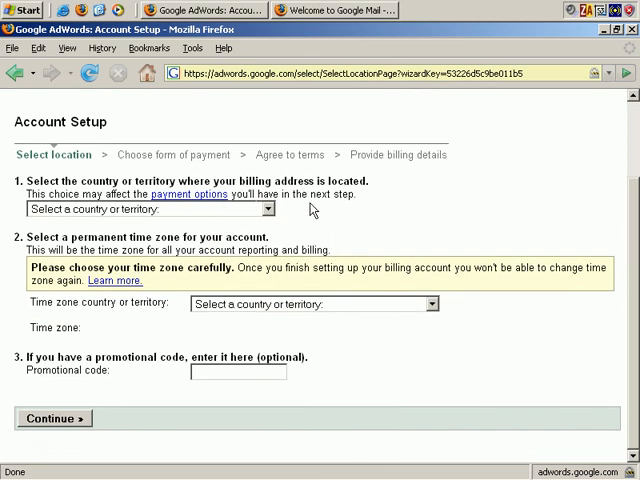